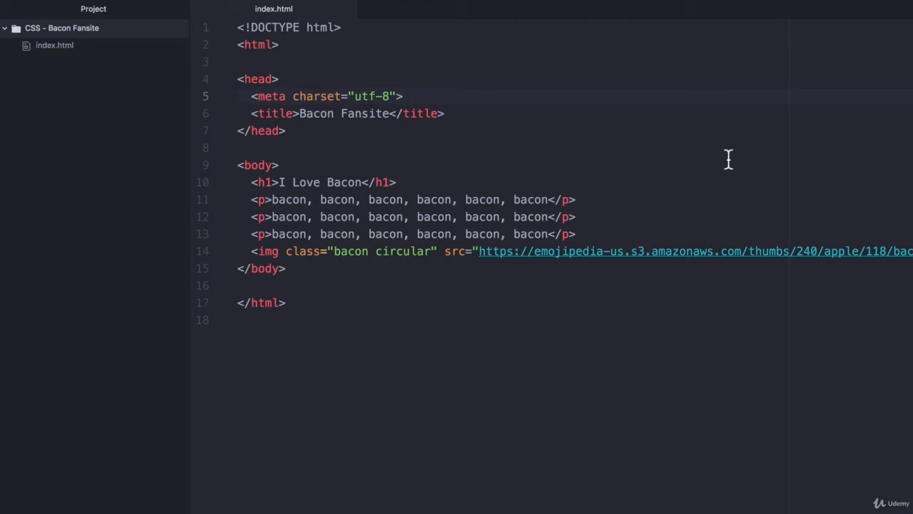
Step: Review the unstyled Bacon Fansite page in Chrome and return to index.html in Atom
left_click(403, 97)
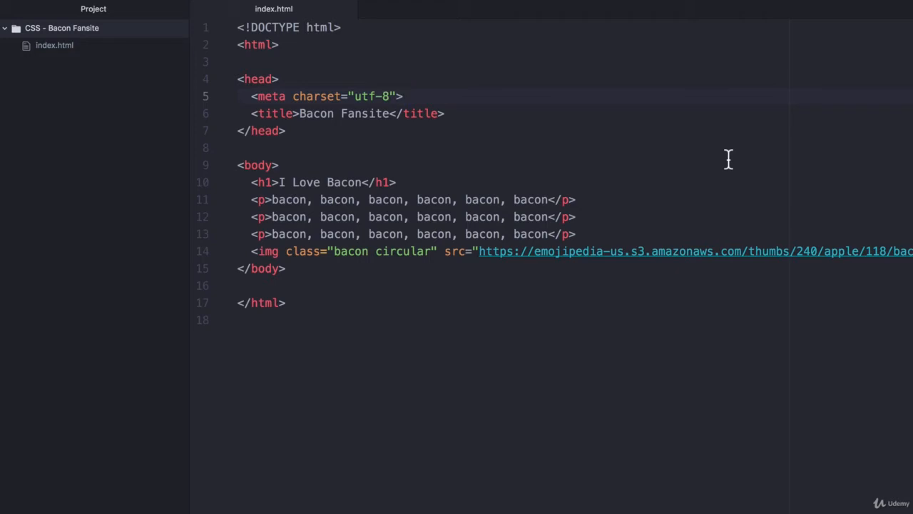
left_click(402, 98)
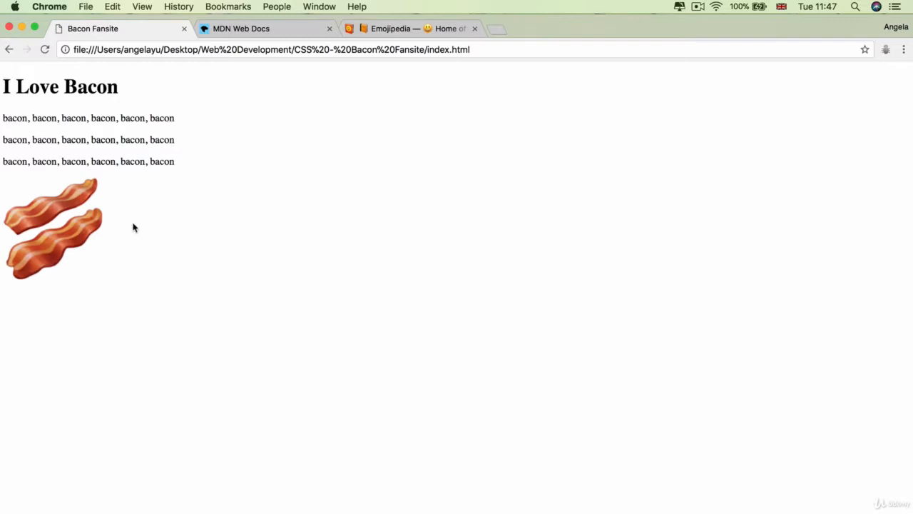
mouse_move(148, 222)
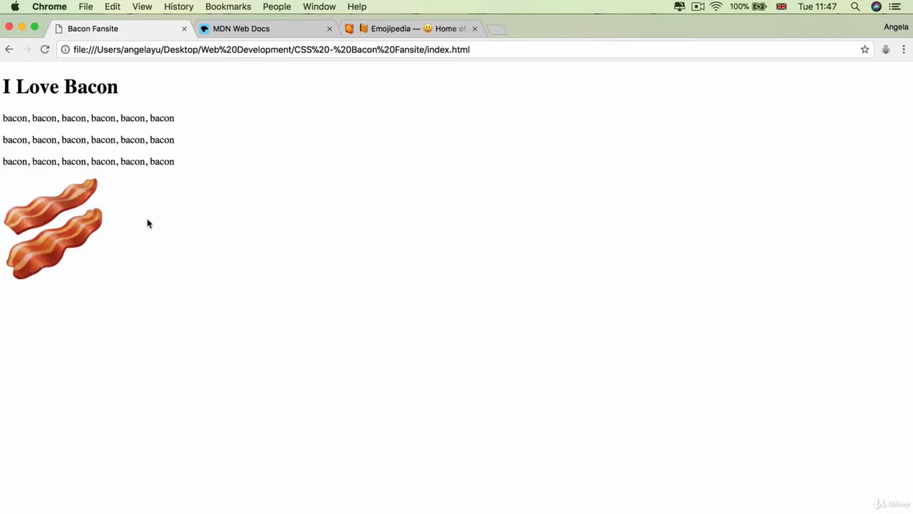
mouse_move(132, 328)
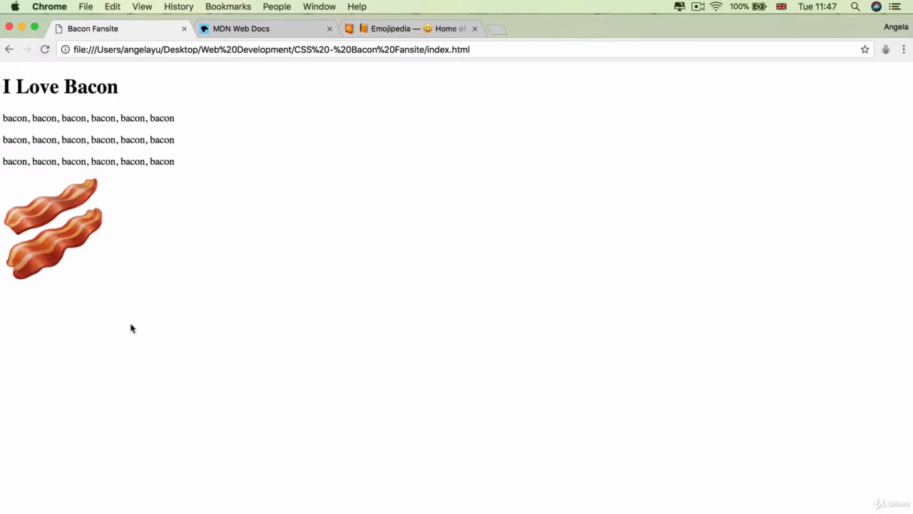
mouse_move(207, 326)
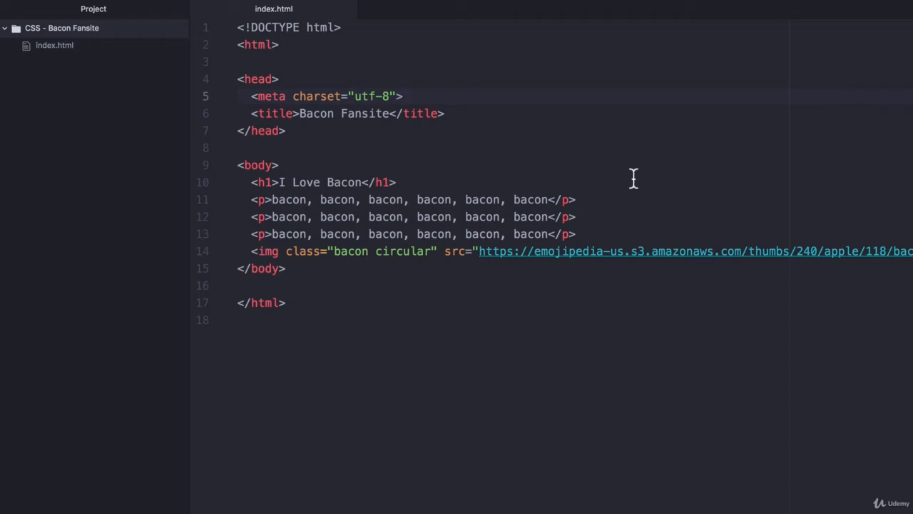
left_click(402, 97)
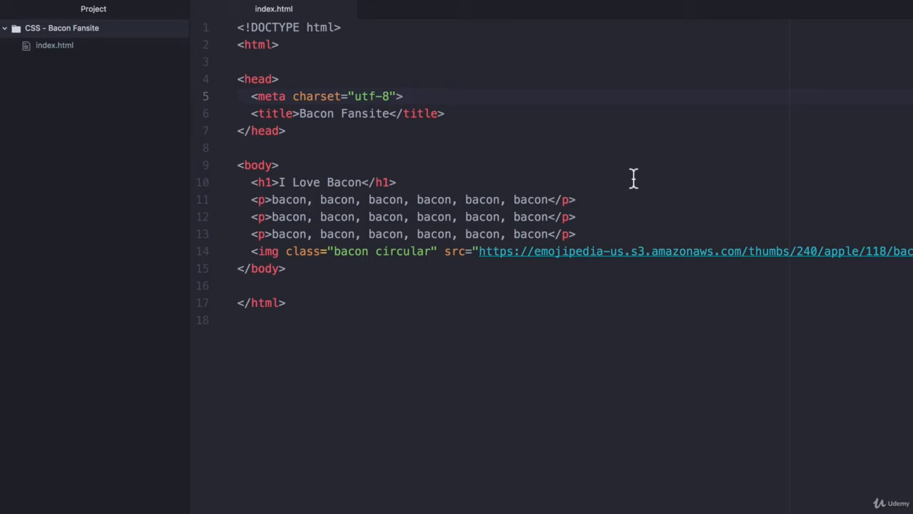
left_click(403, 97)
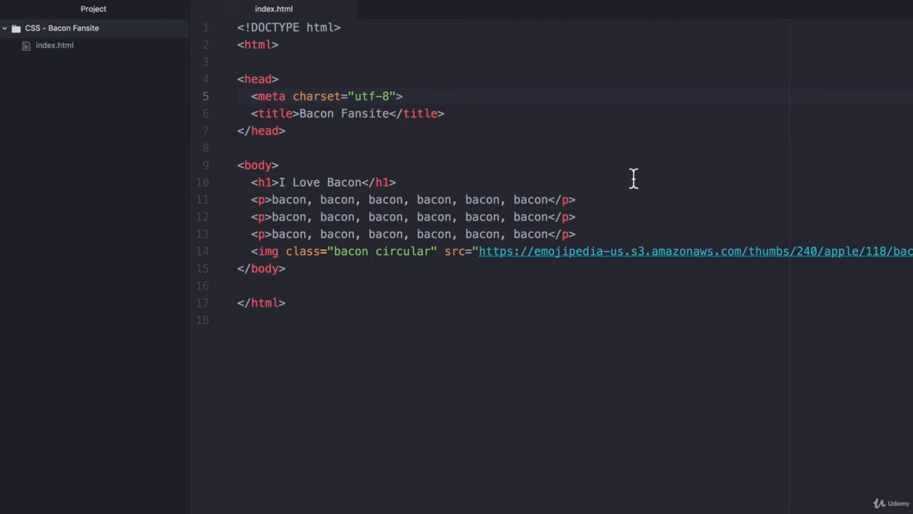
left_click(402, 97)
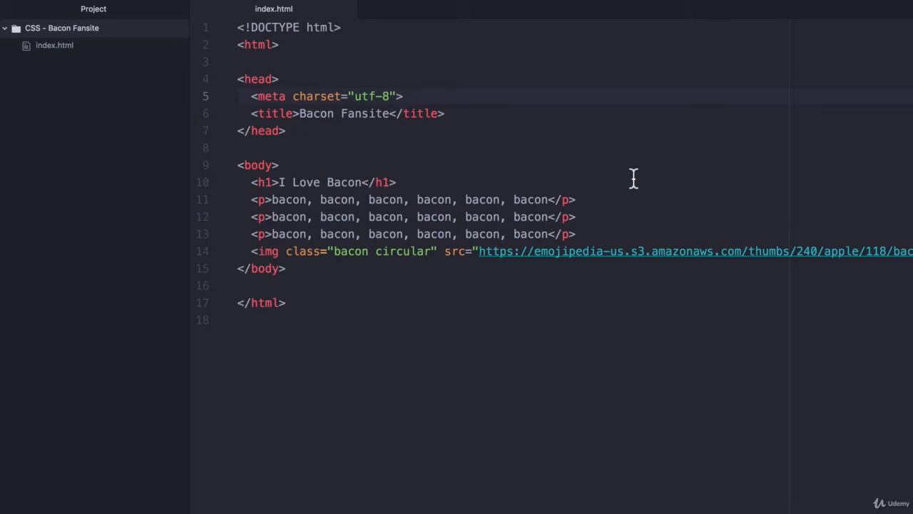
left_click(402, 97)
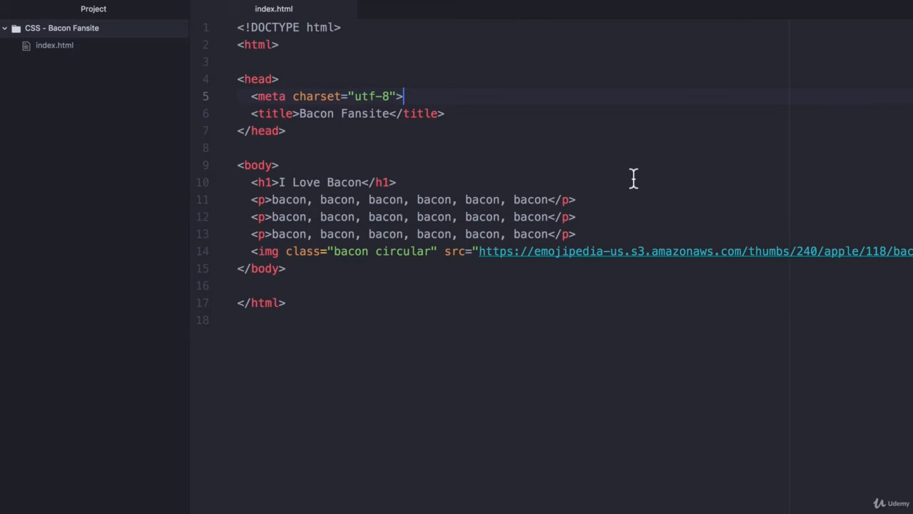
mouse_move(129, 103)
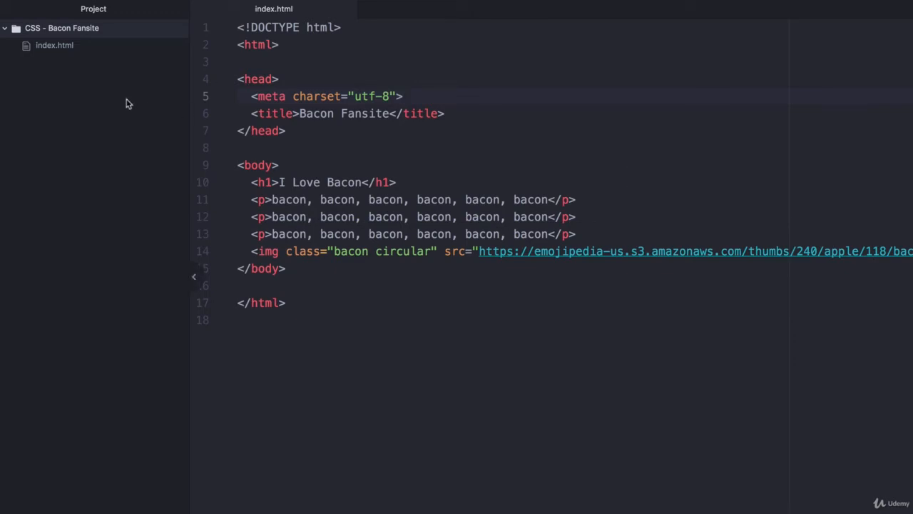
left_click(402, 97)
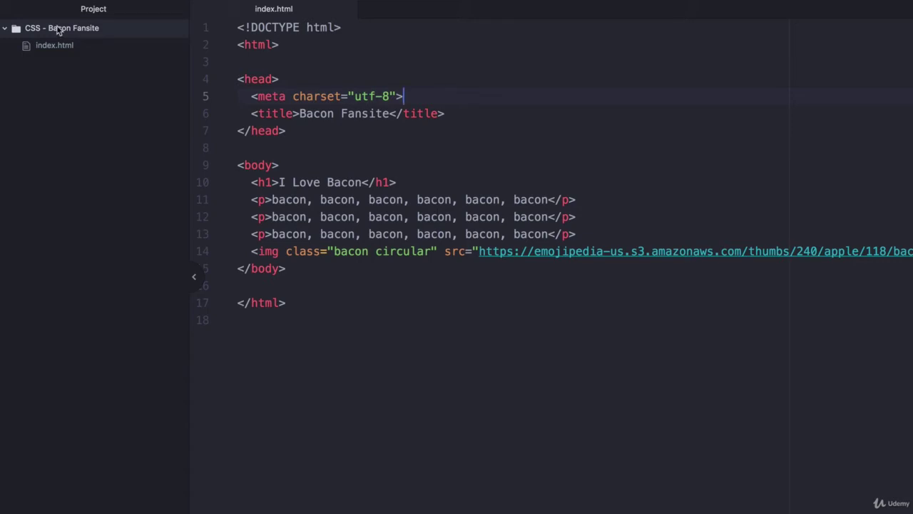
Step: Create a css folder in the project and a new empty styles.css file inside it
right_click(62, 29)
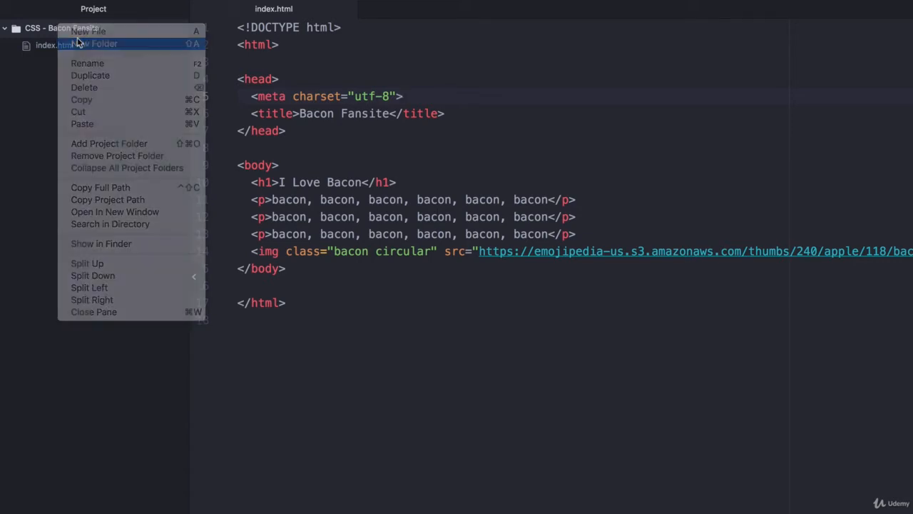
left_click(94, 43)
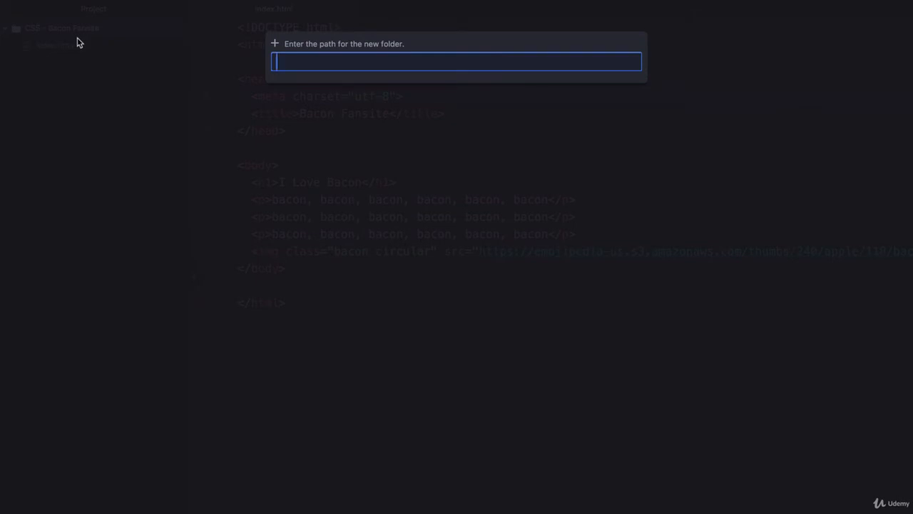
key("Return")
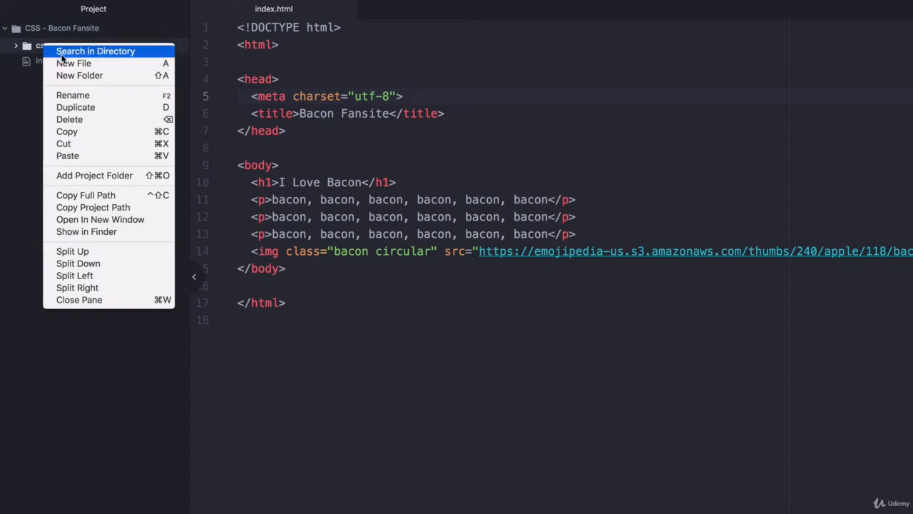
left_click(74, 62)
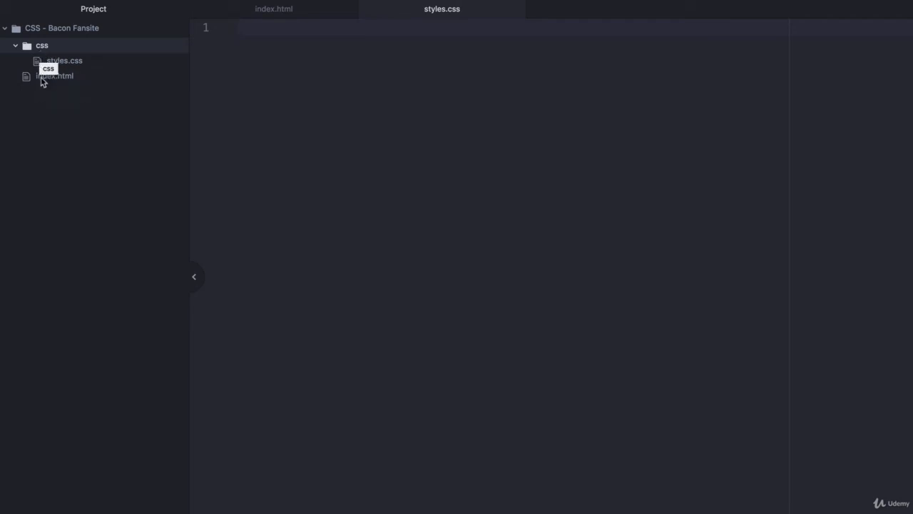
Step: Add <link rel="stylesheet" href="css/styles.css"> to index.html's head and return to styles.css
left_click(55, 76)
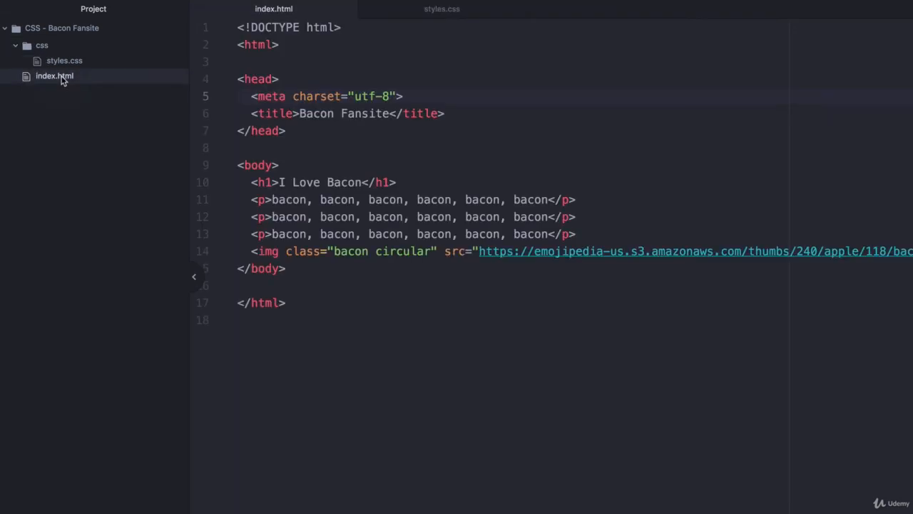
key("enter")
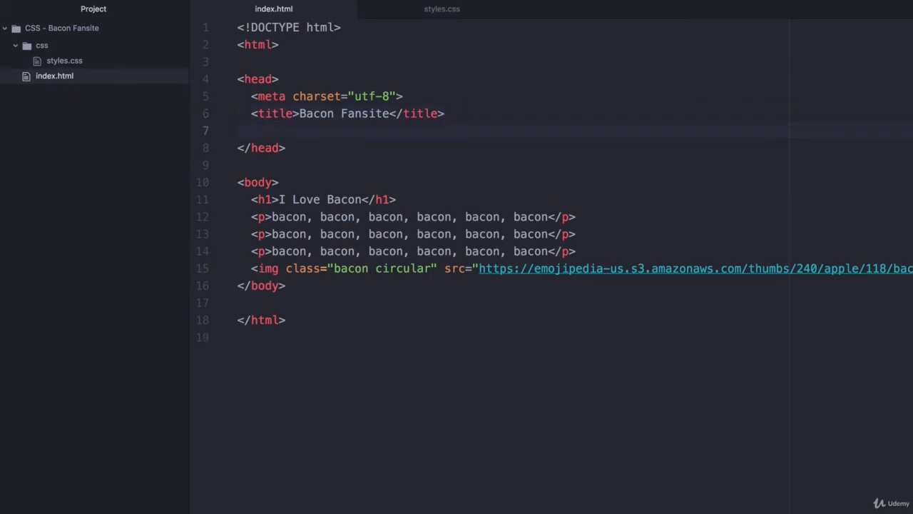
left_click(253, 131)
type("<link rel=\"stylesheet\" href=\"css/styles.css\">")
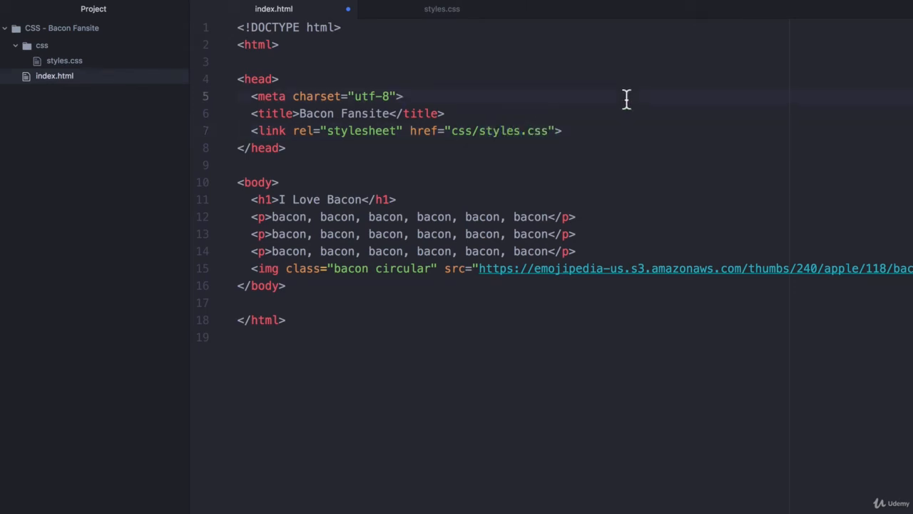
left_click(442, 9)
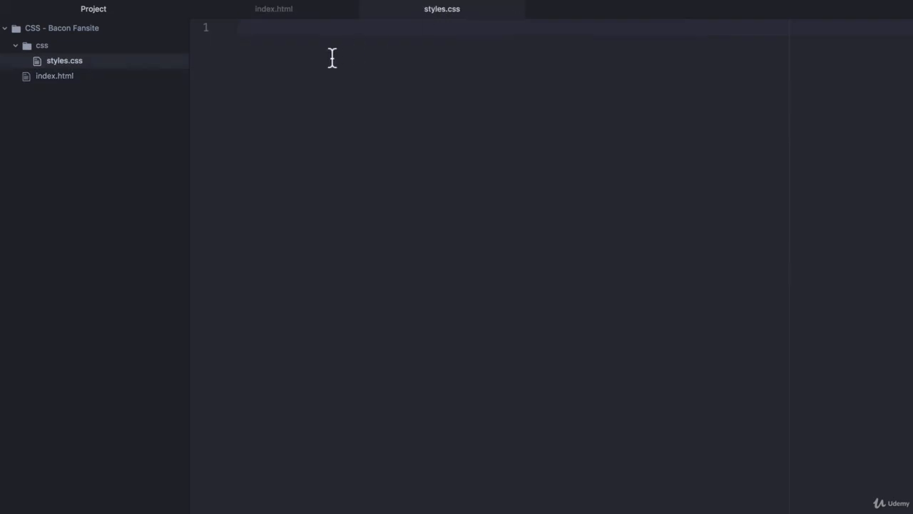
Step: Write a body rule with background-color: red; in the empty stylesheet
left_click(236, 27)
type("body {")
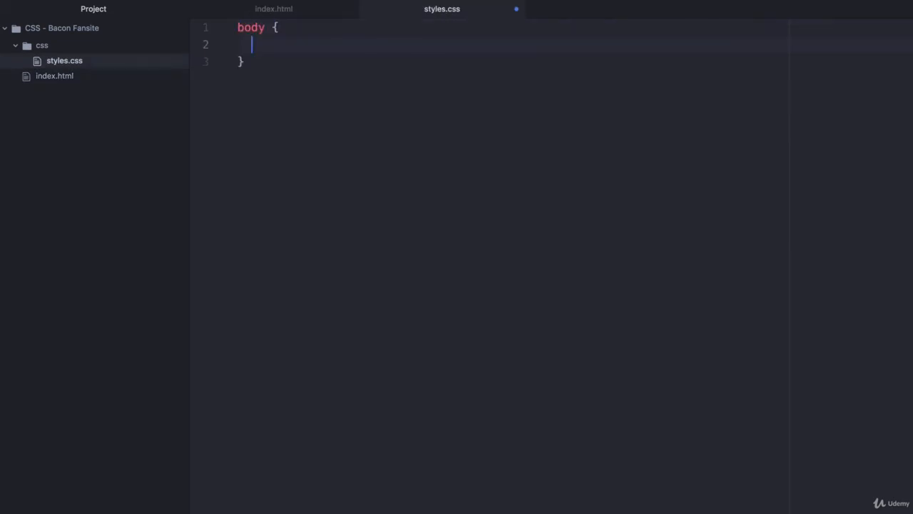
type("background-color: re")
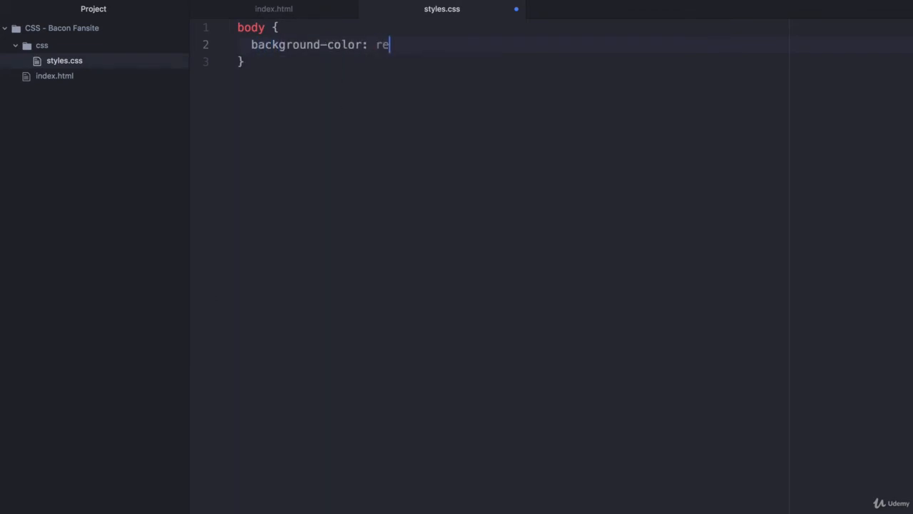
type("d;")
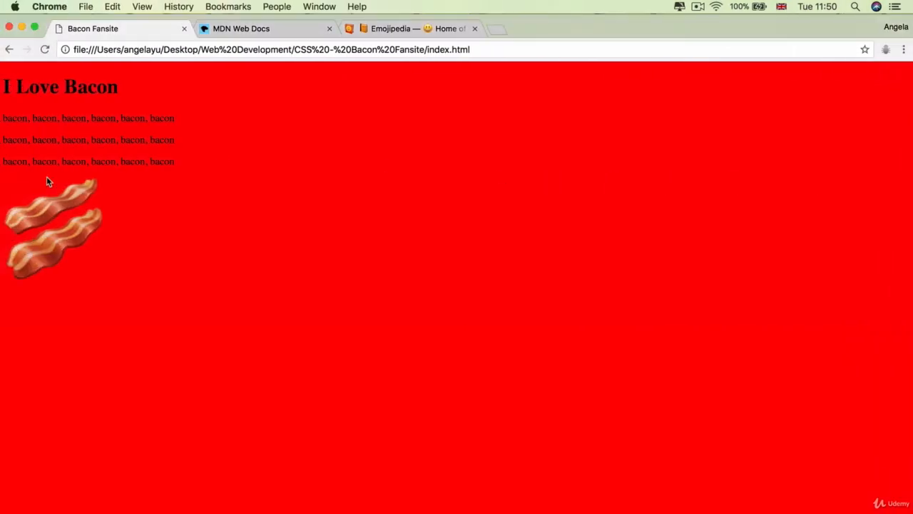
mouse_move(251, 251)
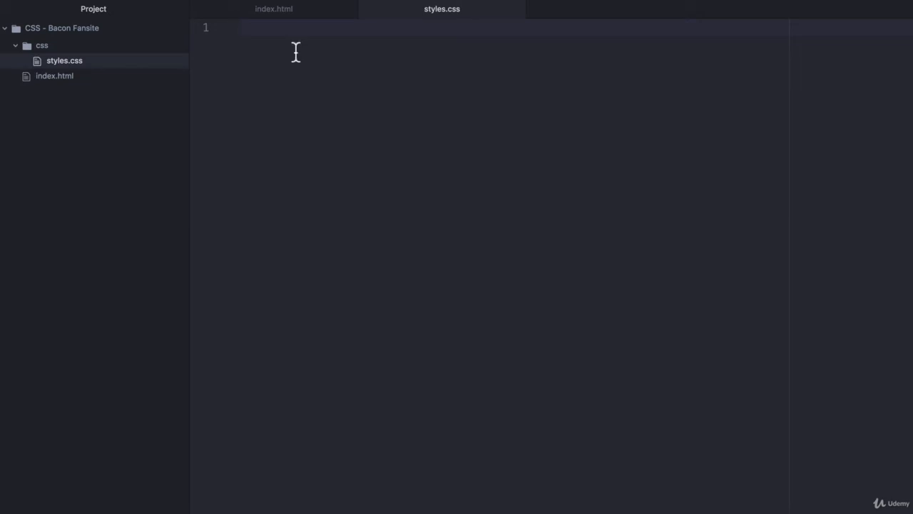
Step: Write an h1 rule containing color: red; in styles.css
type("h1")
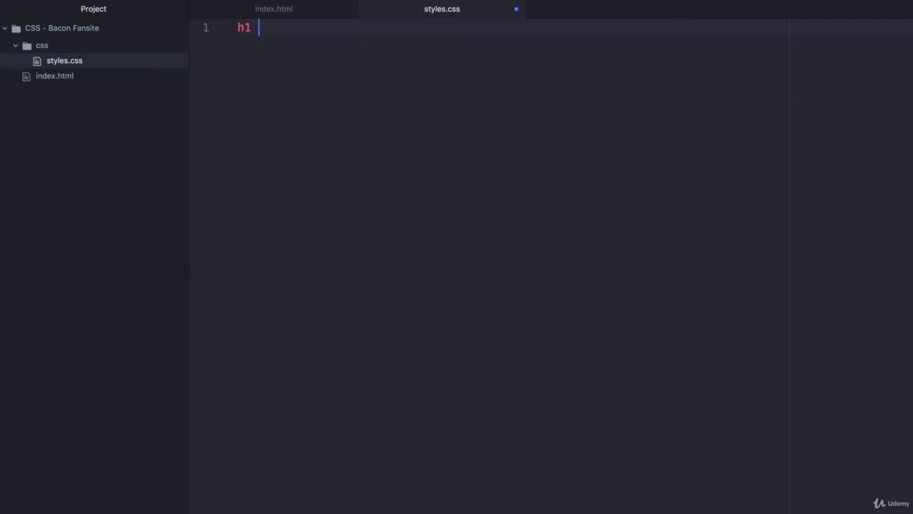
type("{")
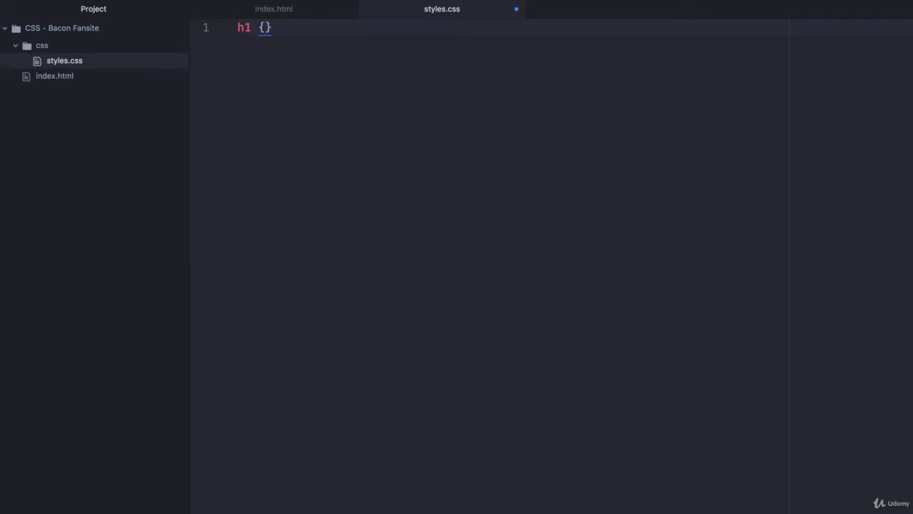
left_click(265, 27)
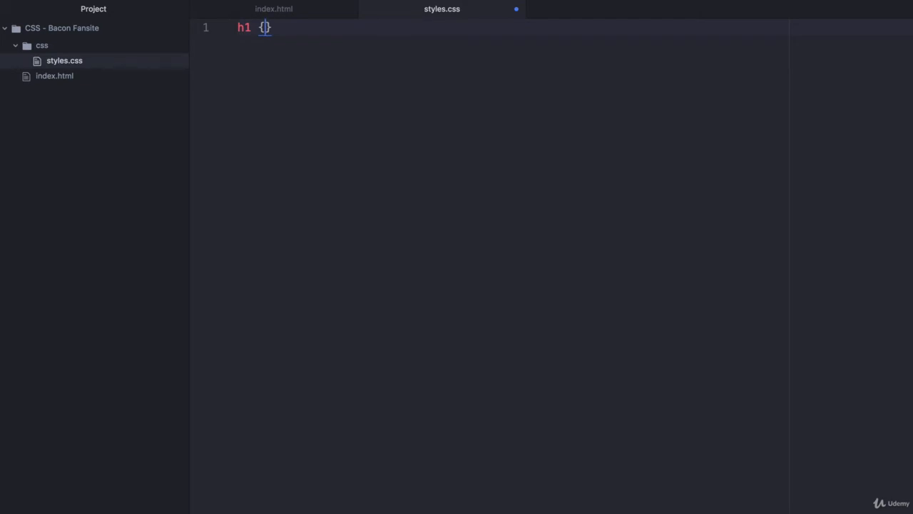
type("color:")
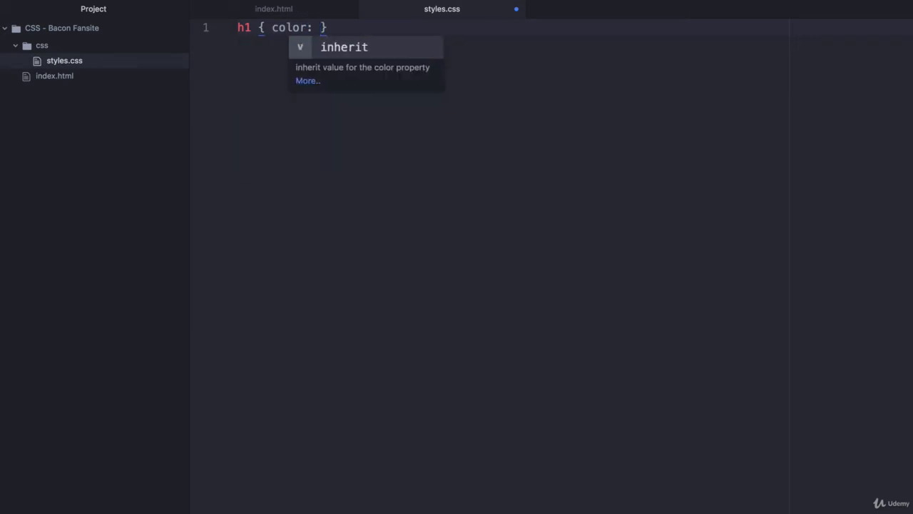
type("red")
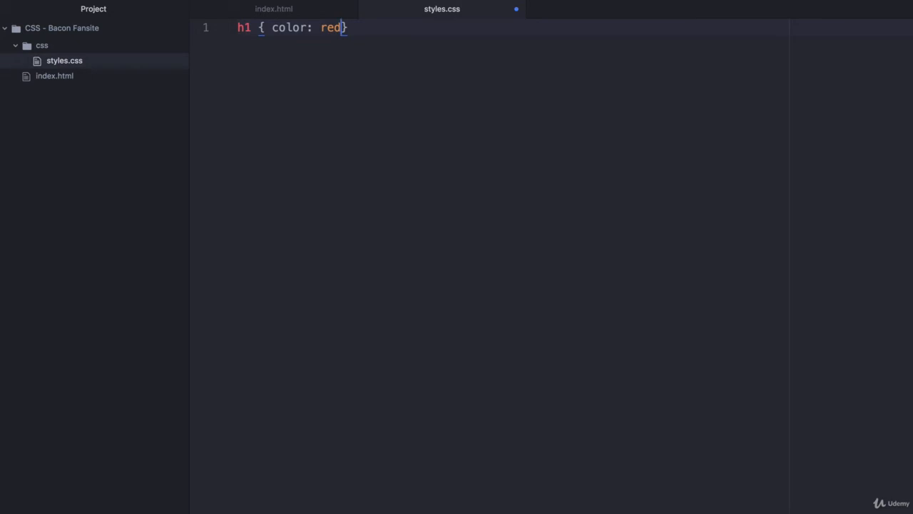
double_click(331, 27)
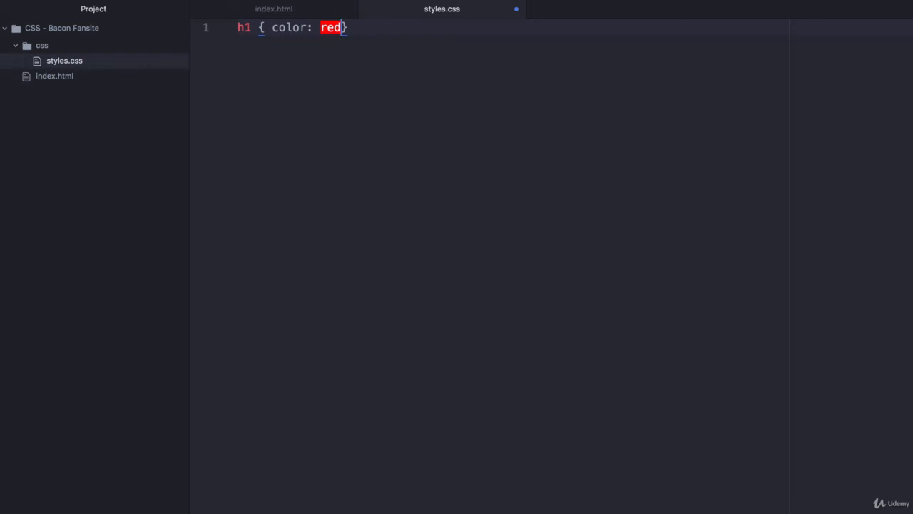
type(";")
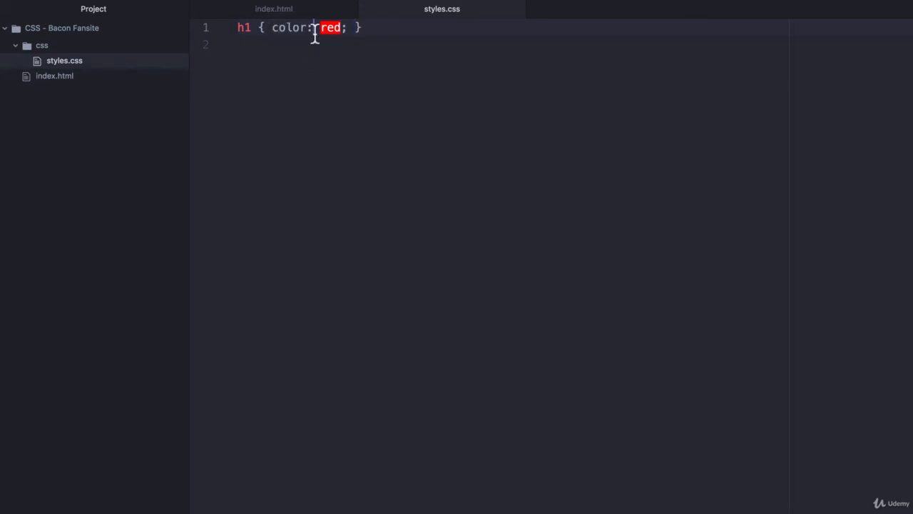
Step: Delete the colon after color so CSSLint reports an expected-colon error
key("Backspace")
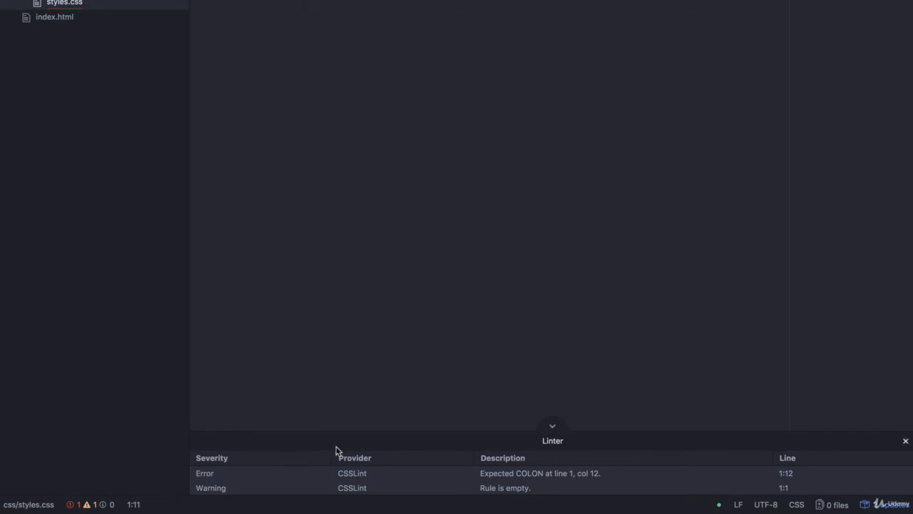
mouse_move(491, 468)
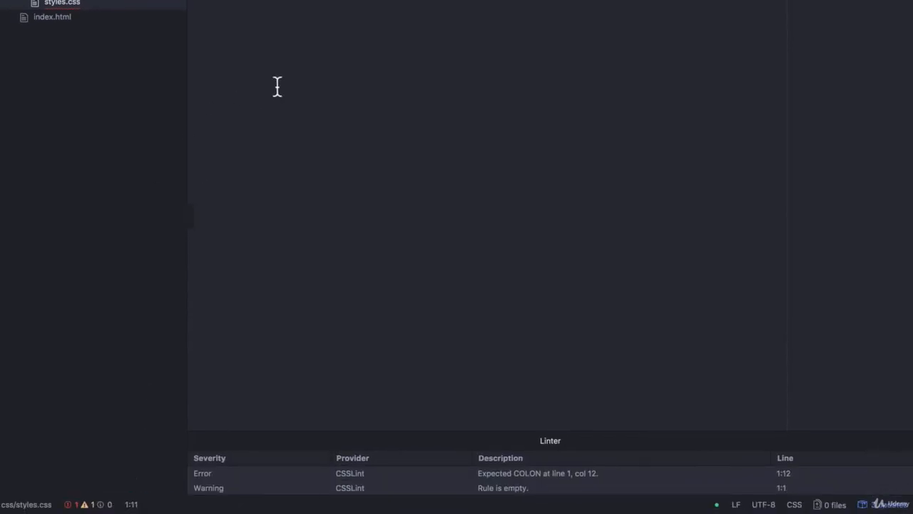
mouse_move(132, 505)
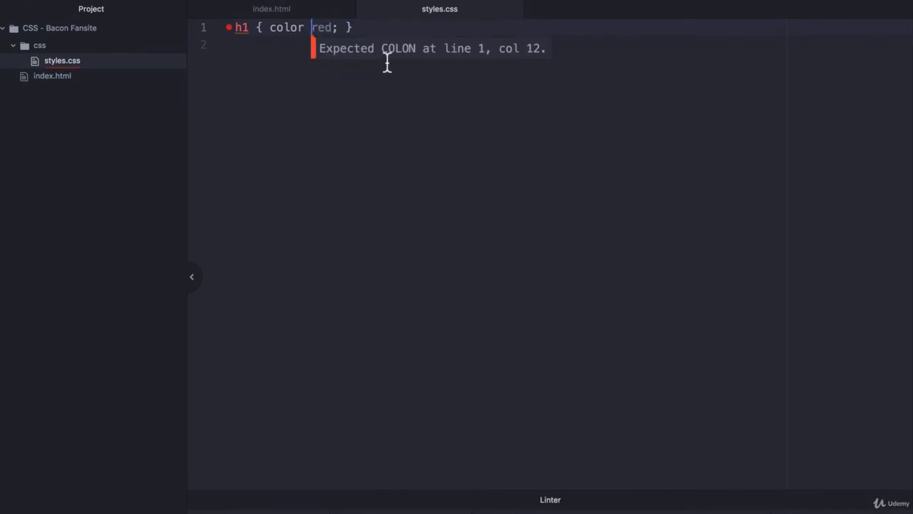
Step: Restore the colon and check the red I Love Bacon heading in Chrome
type(":")
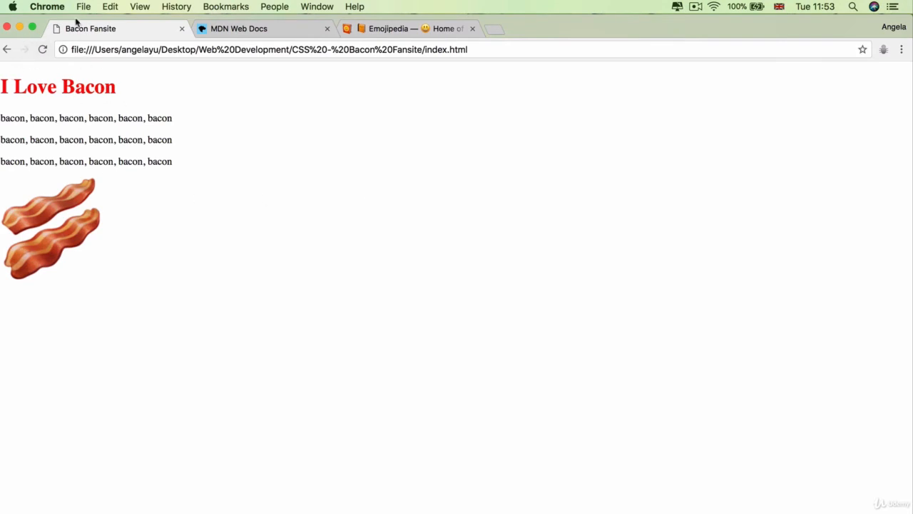
mouse_move(28, 79)
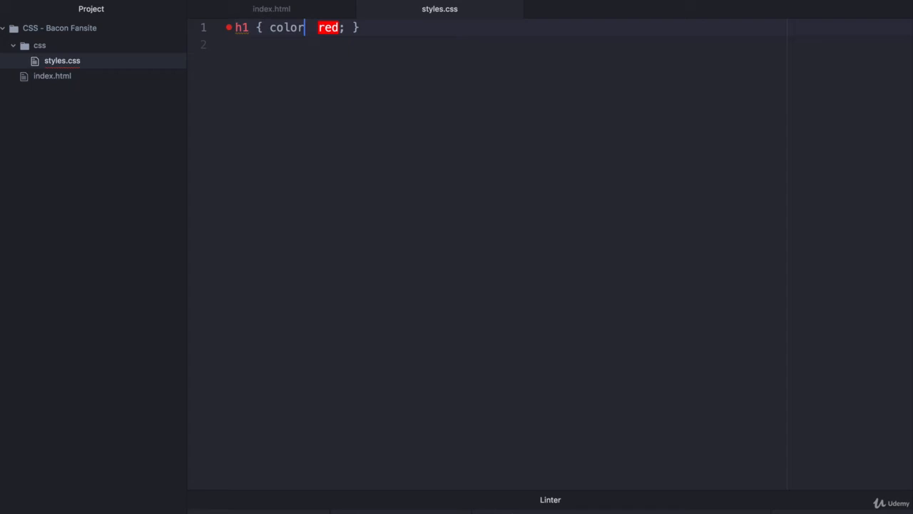
Step: Restore the colon and add font-size: 200px; to the h1 rule
type(":")
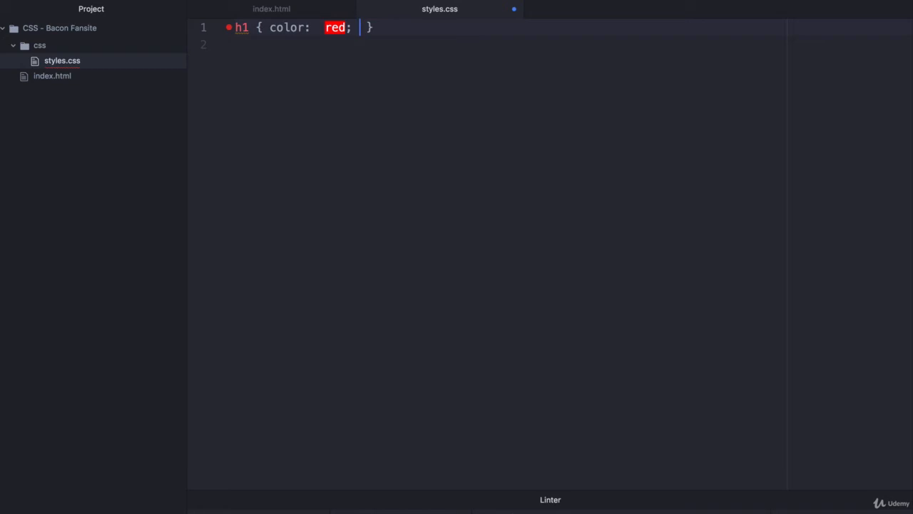
type("font-size:")
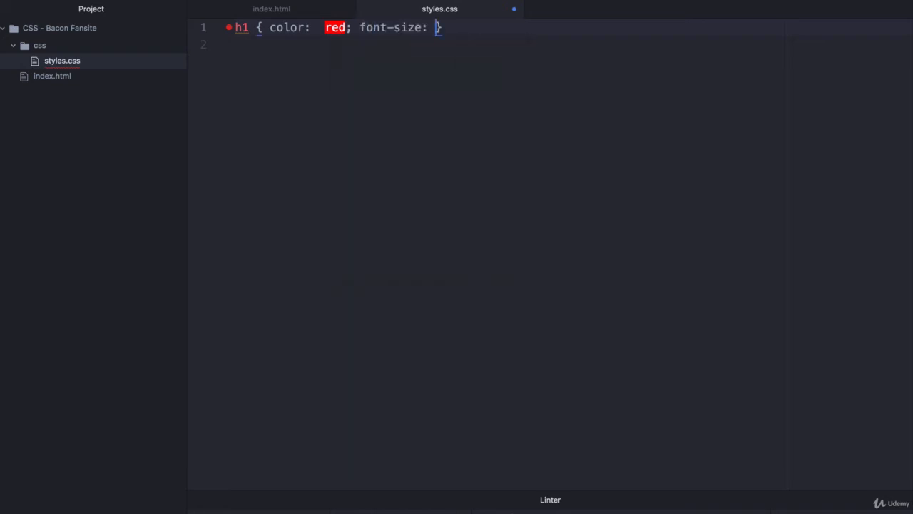
type("200")
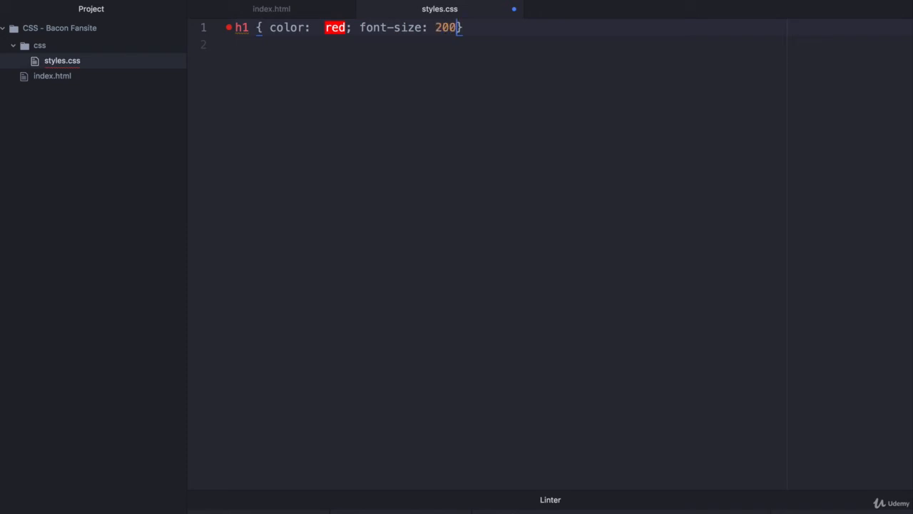
type("px")
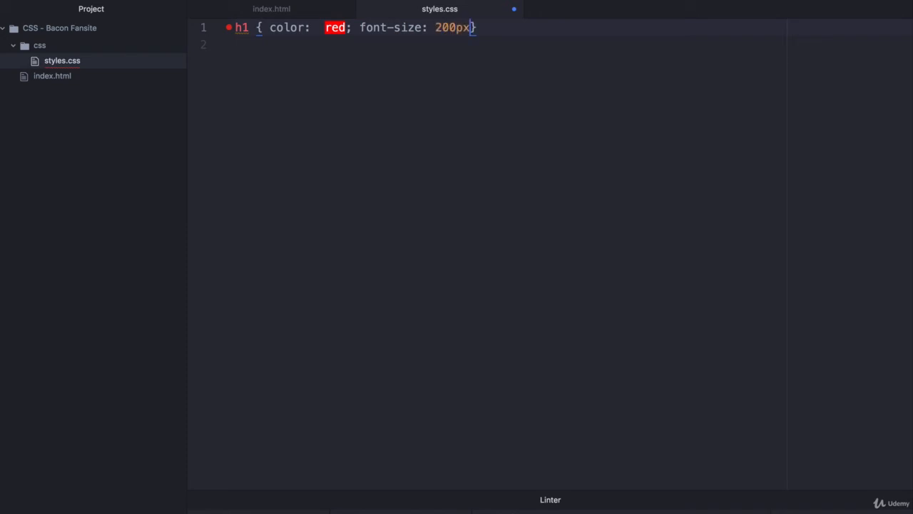
type(";")
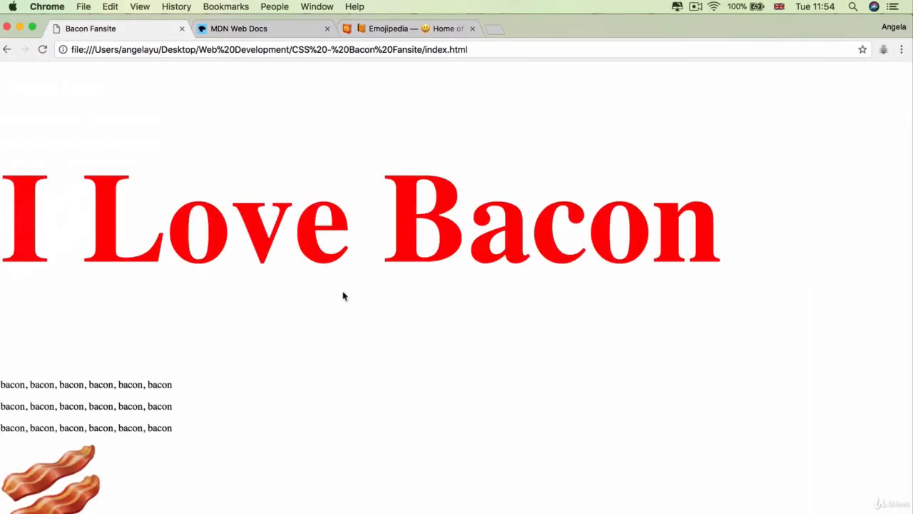
mouse_move(179, 186)
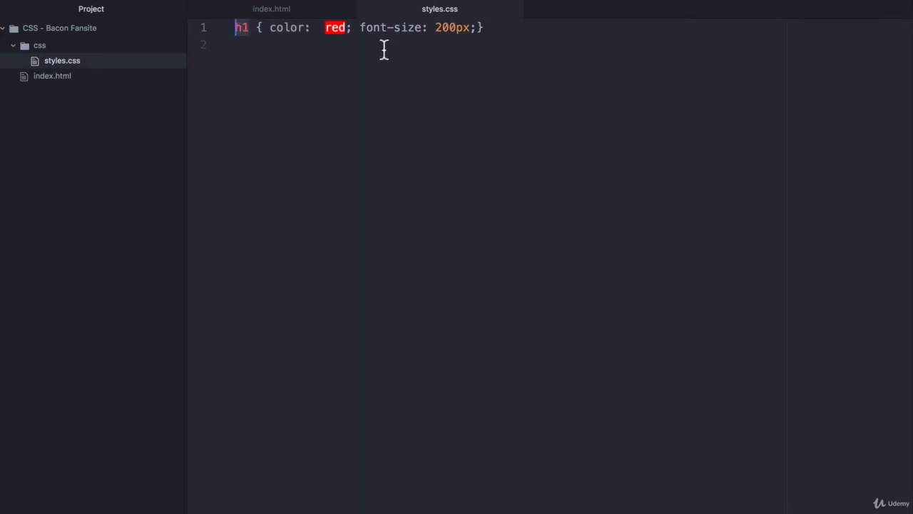
mouse_move(278, 67)
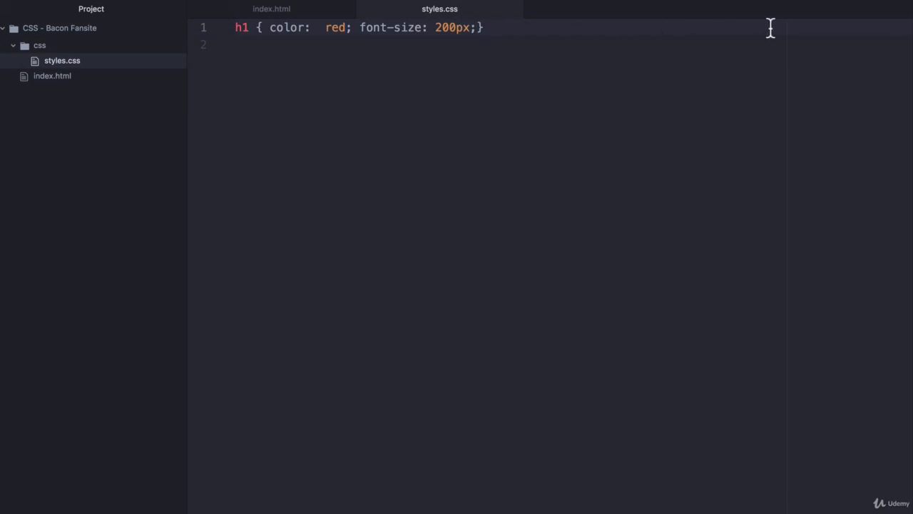
Step: Break the h1 rule so color and font-size each sit on their own line
left_click(347, 27)
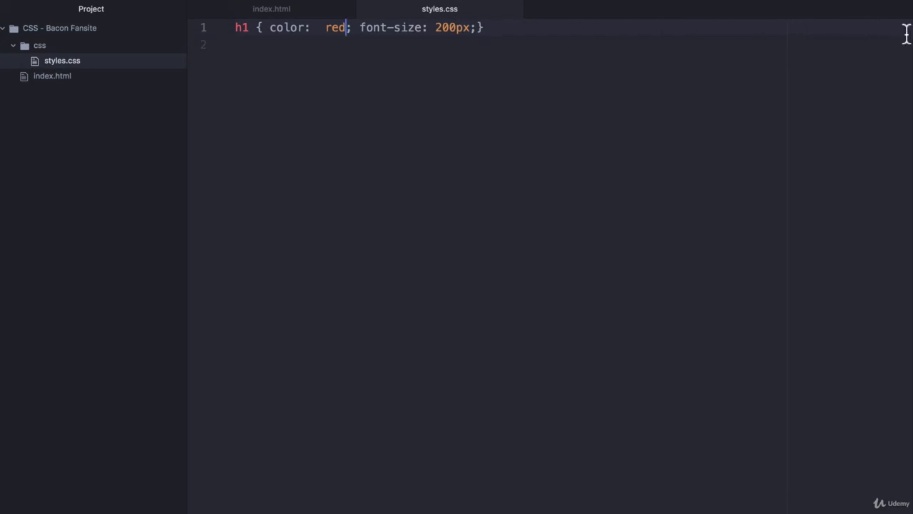
mouse_move(274, 36)
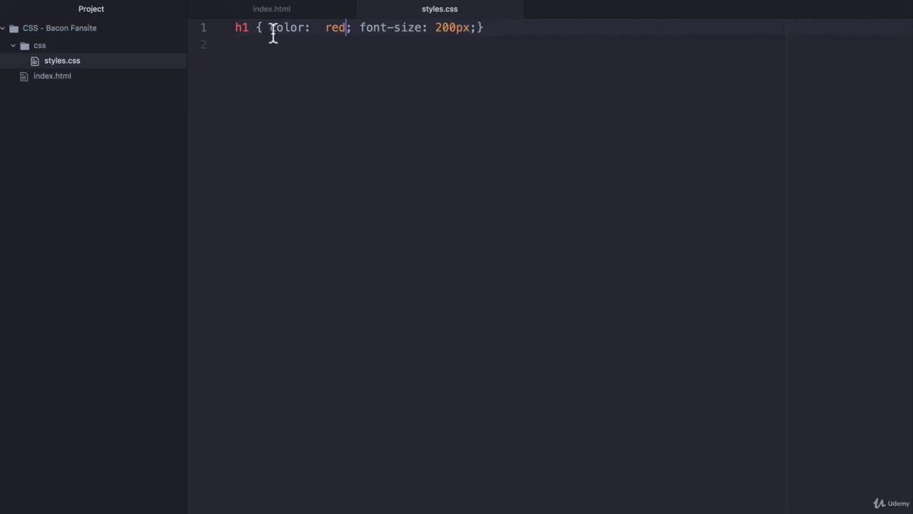
double_click(334, 27)
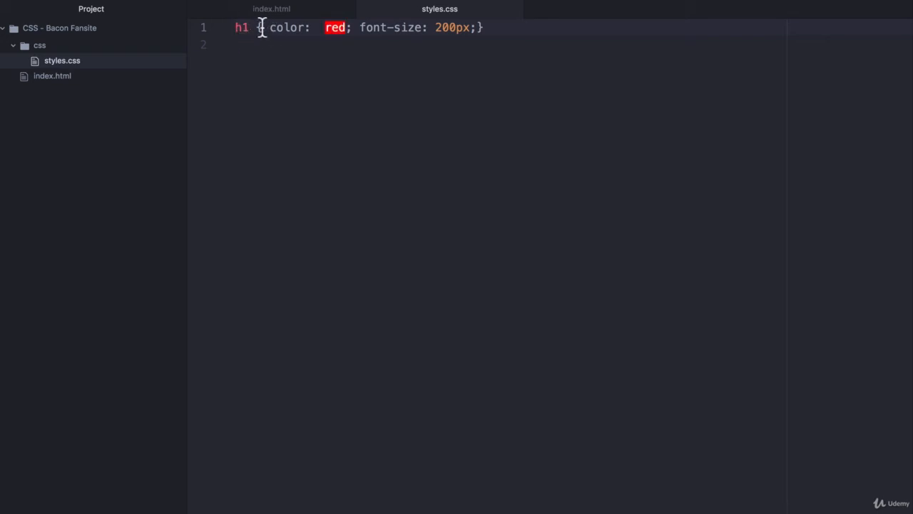
key("enter")
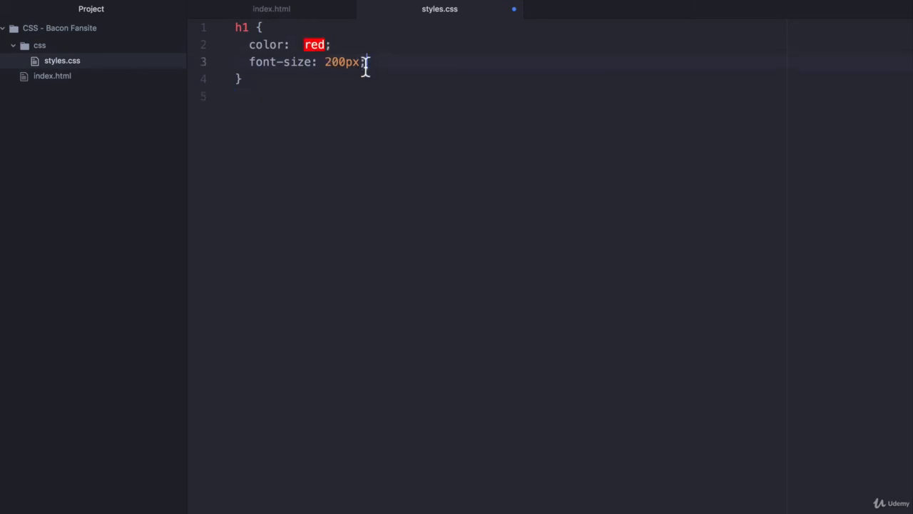
mouse_move(280, 54)
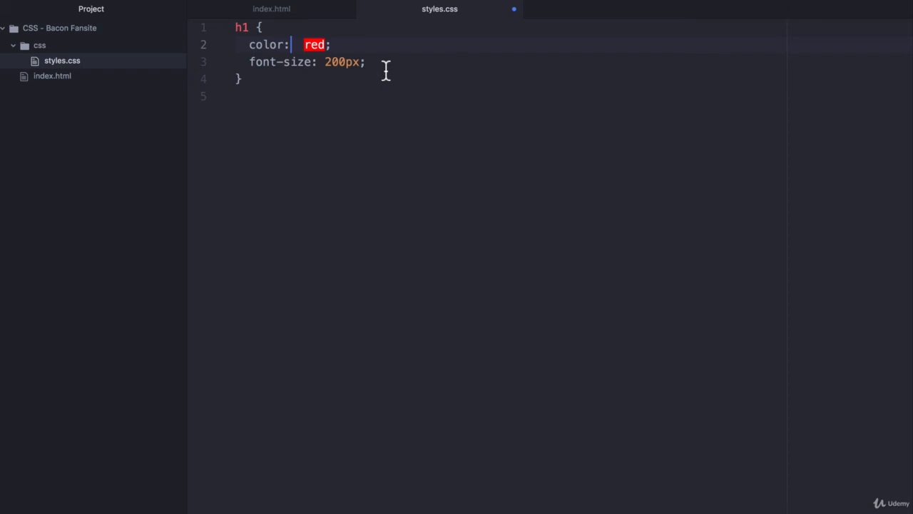
Step: Move font-size: 200px; above color: red and save to trigger the alphabetical-order warning
left_click(306, 44)
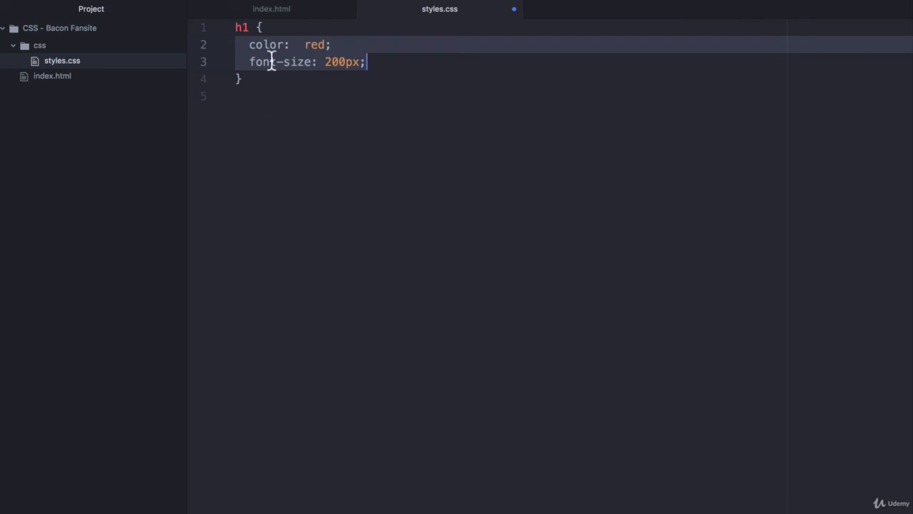
mouse_move(284, 77)
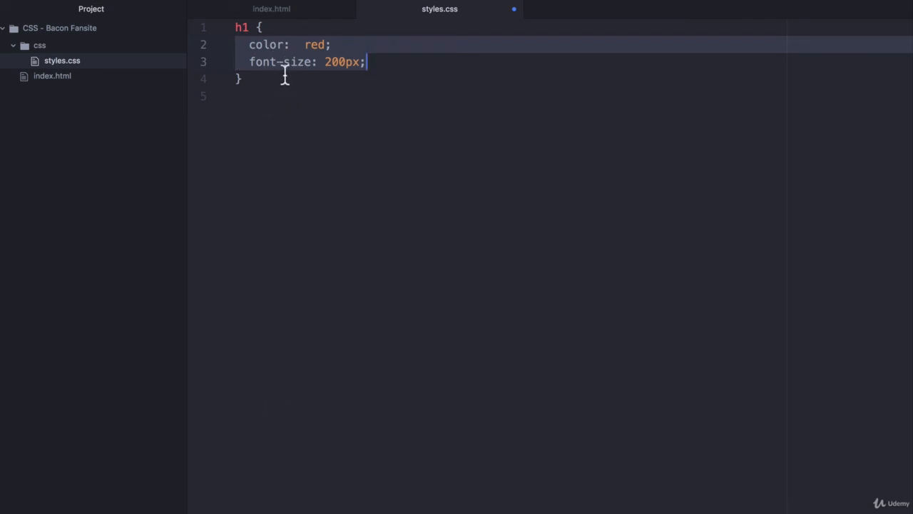
mouse_move(260, 172)
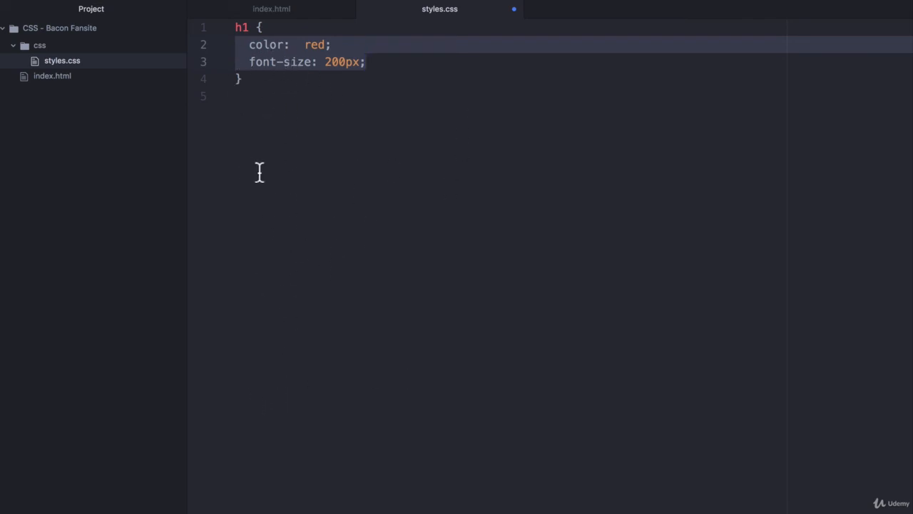
left_click(365, 61)
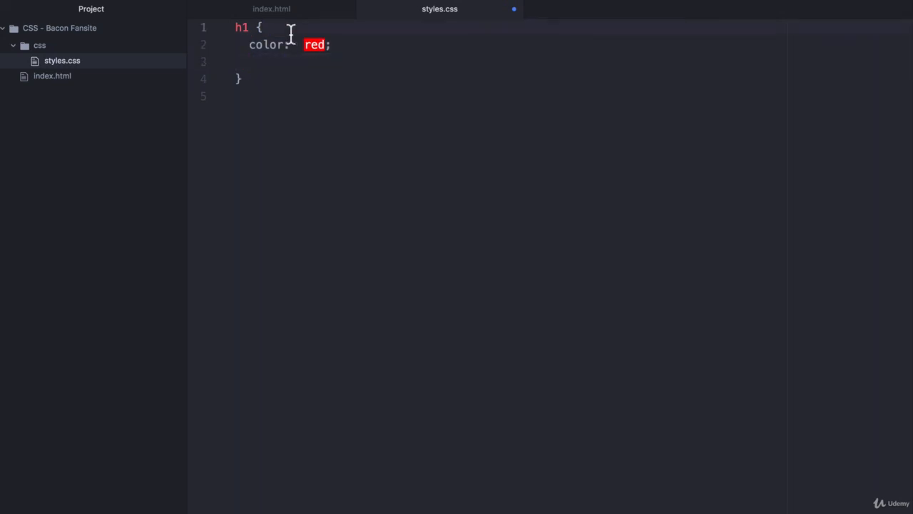
type("font-size: 200px;")
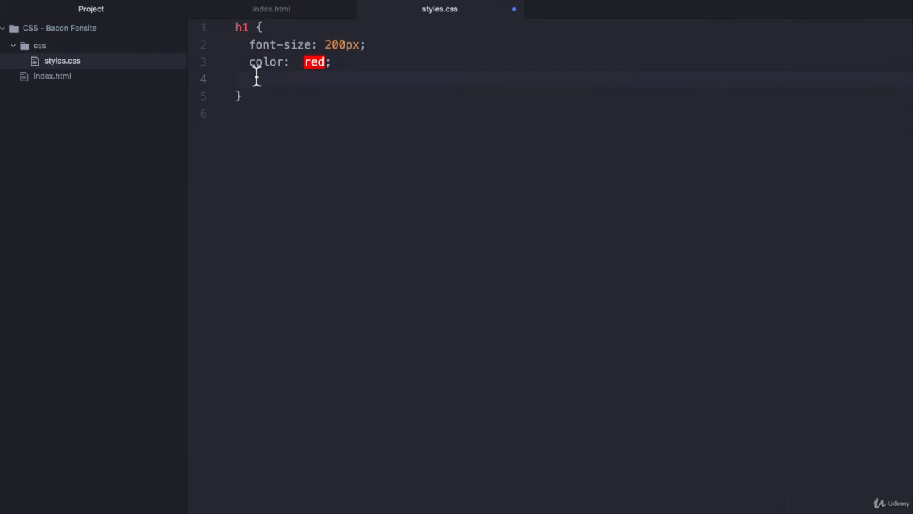
key("Backspace")
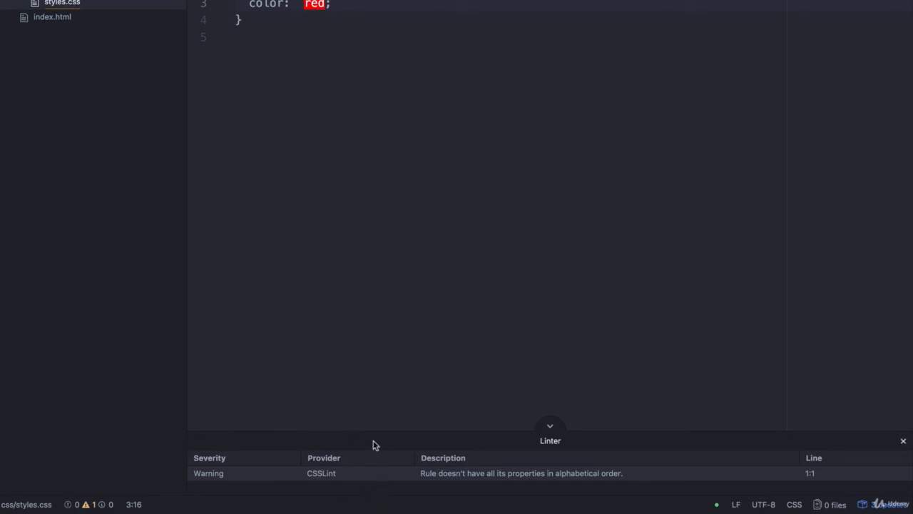
Step: Collapse the linter panel and restore color: red ahead of font-size: 200px
left_click(339, 4)
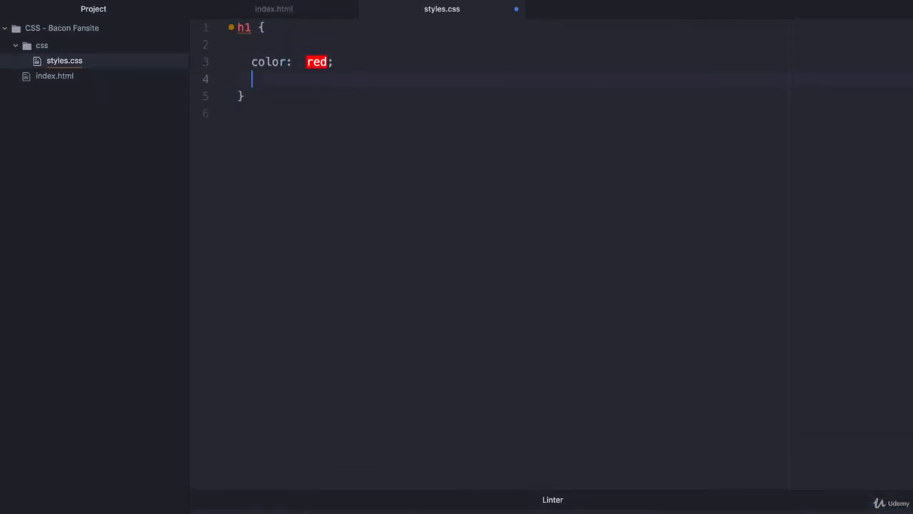
type("font-size: 200px;")
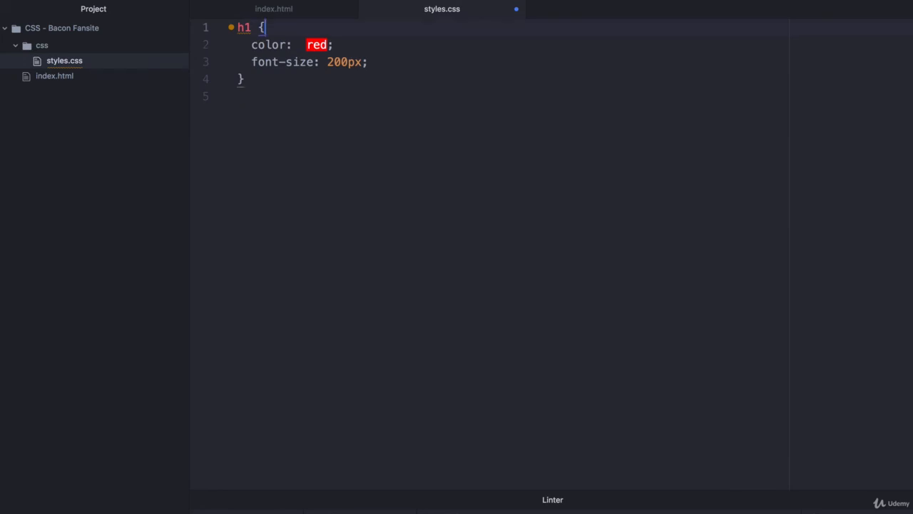
left_click(412, 78)
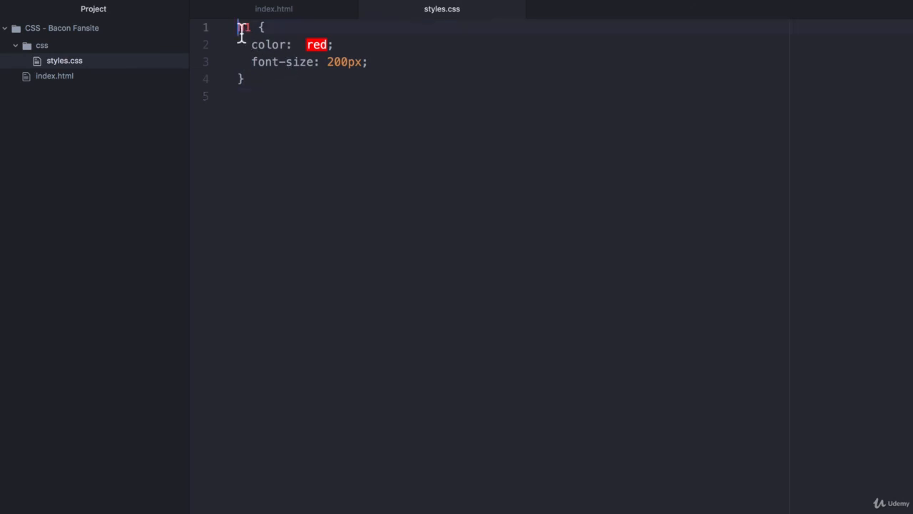
mouse_move(274, 9)
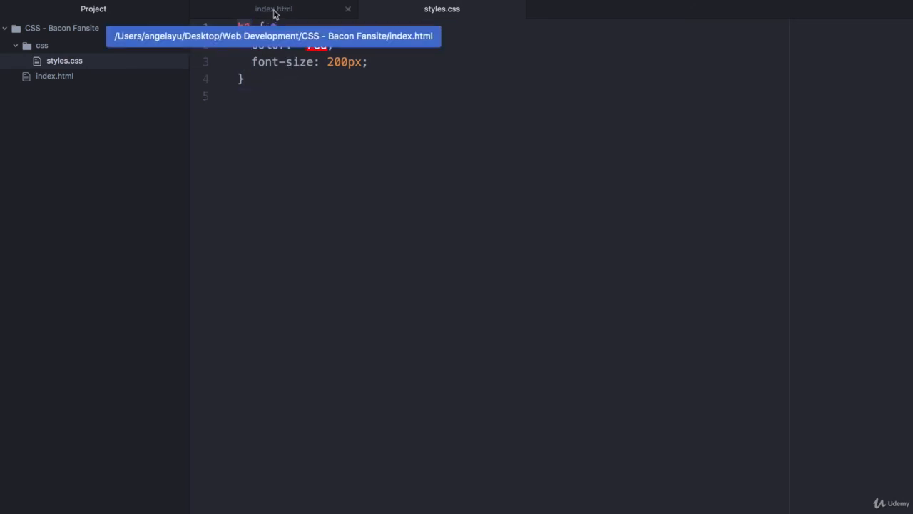
Step: Make the h1 read 'I Love Bacon' in index.html and check it renders huge and red in Chrome
left_click(274, 9)
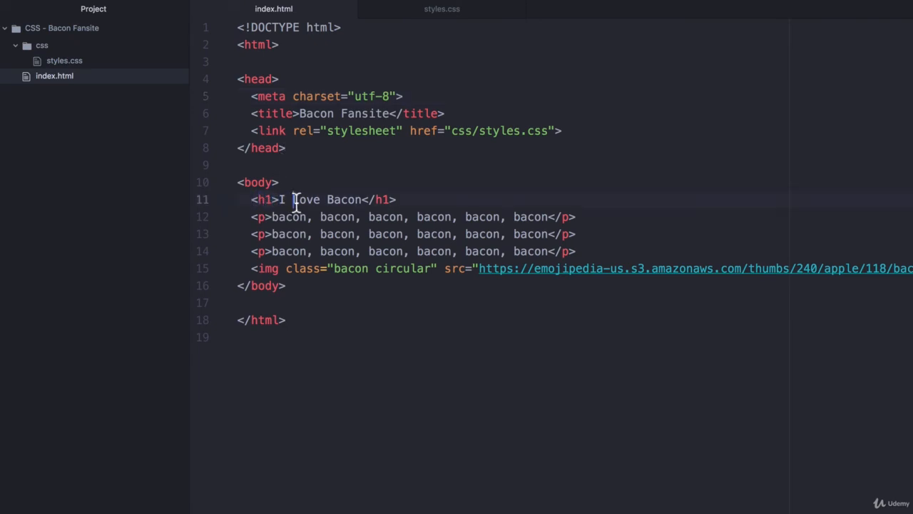
type("Love")
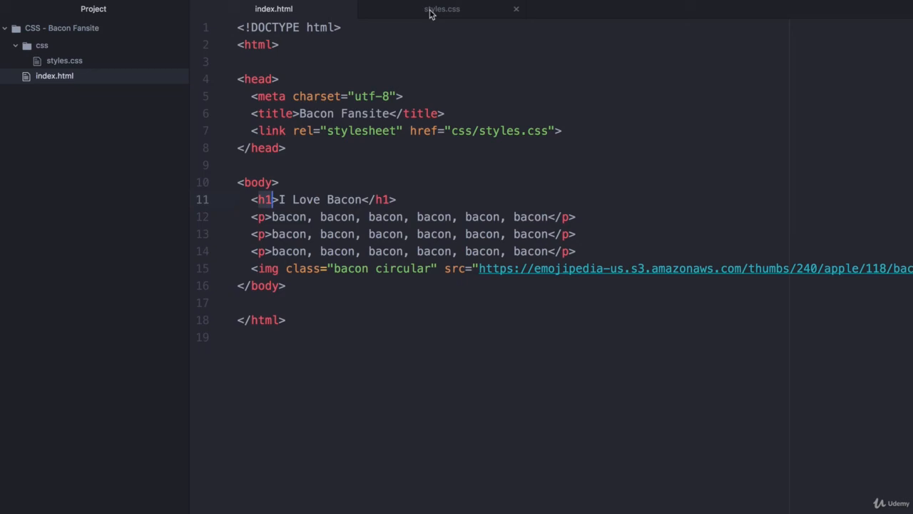
left_click(442, 9)
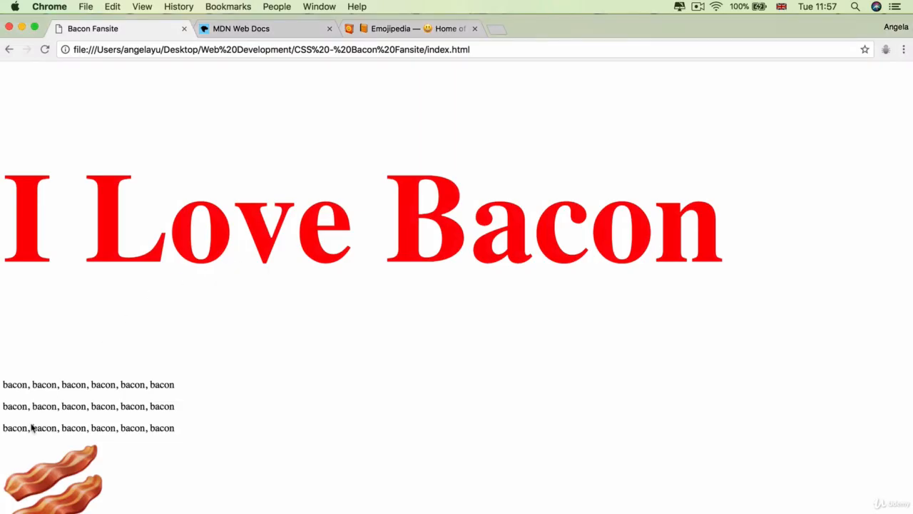
mouse_move(26, 469)
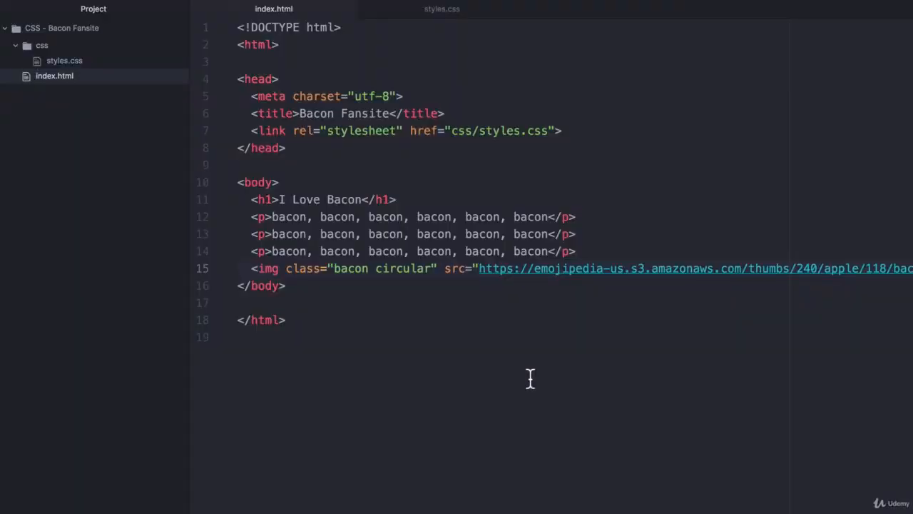
left_click(443, 9)
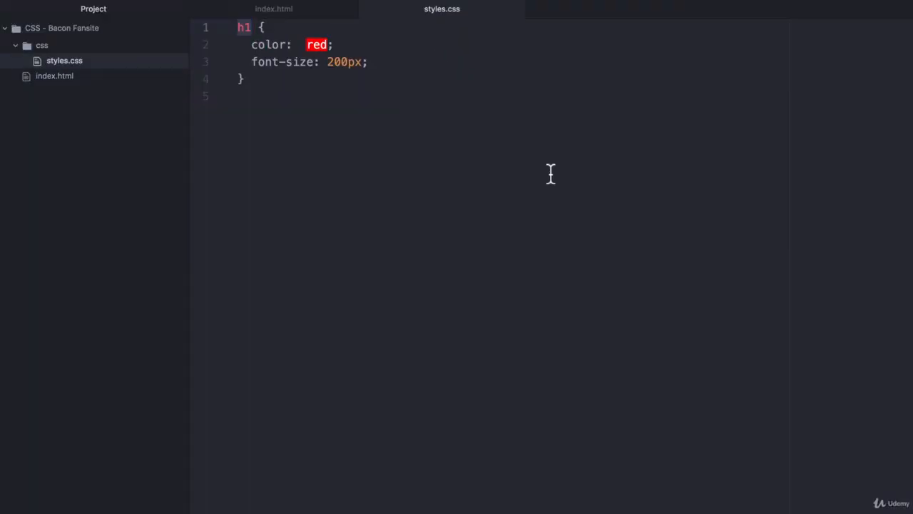
left_click(251, 28)
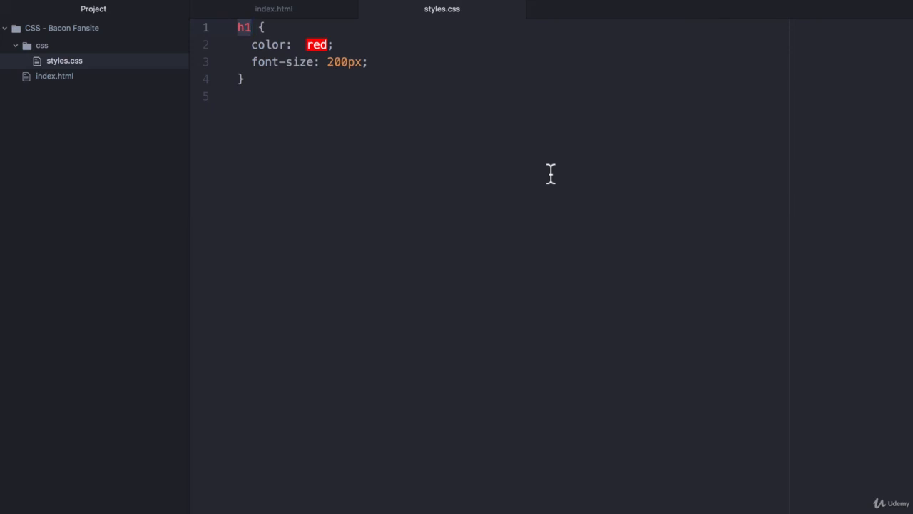
Step: Review the img tag in index.html, then go back to styles.css
left_click(274, 9)
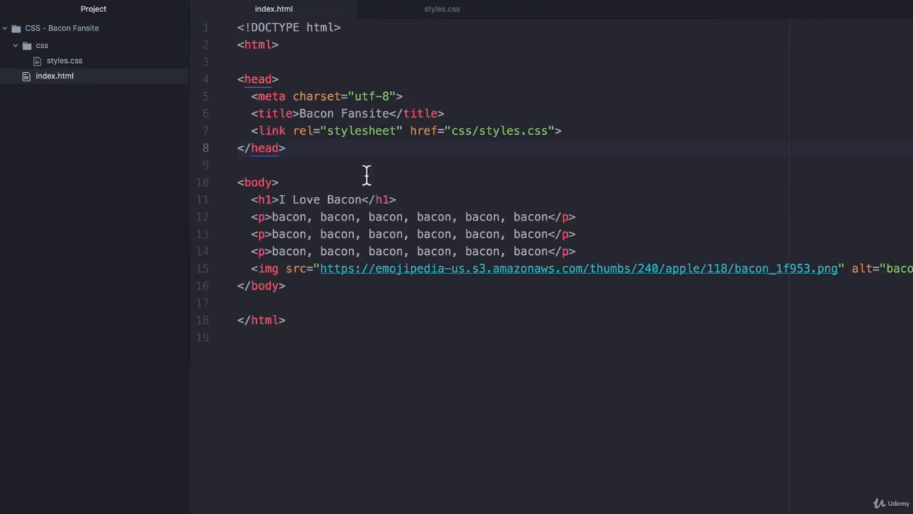
left_click(285, 147)
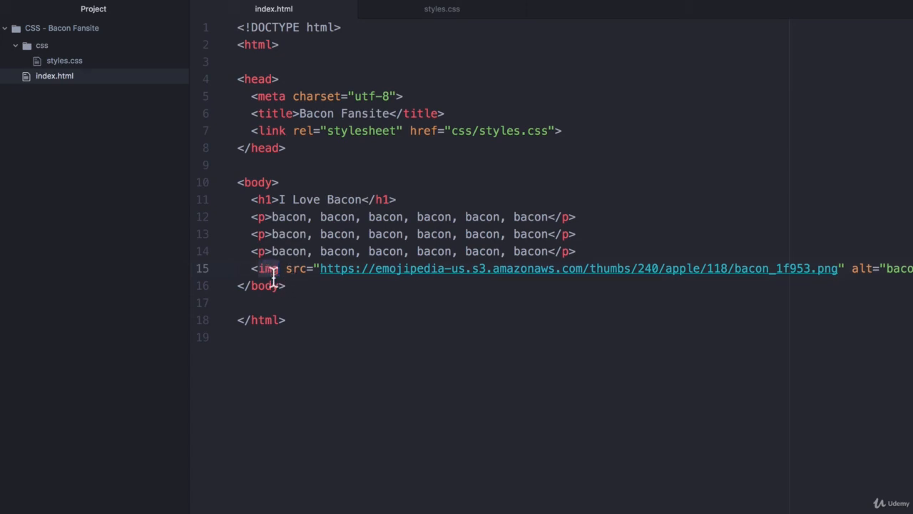
left_click(442, 9)
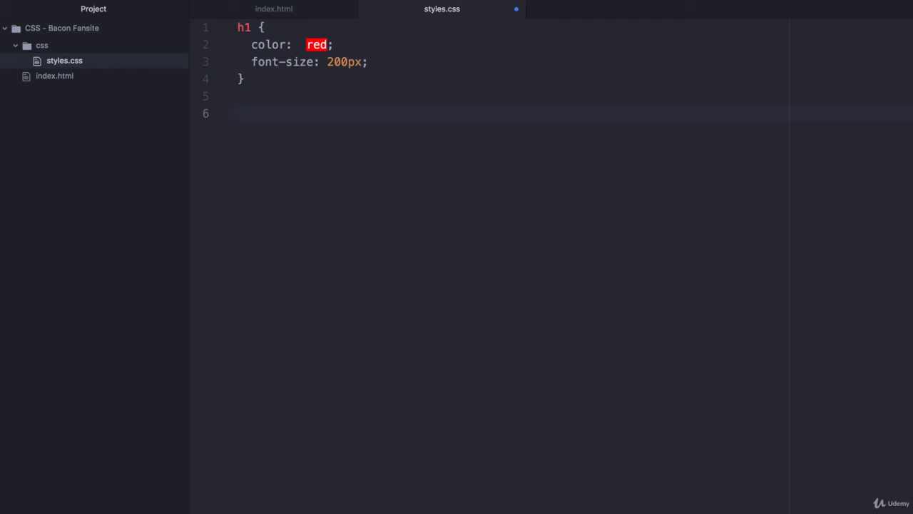
Step: Add an img rule with background-color: red below the h1 rule
left_click(237, 113)
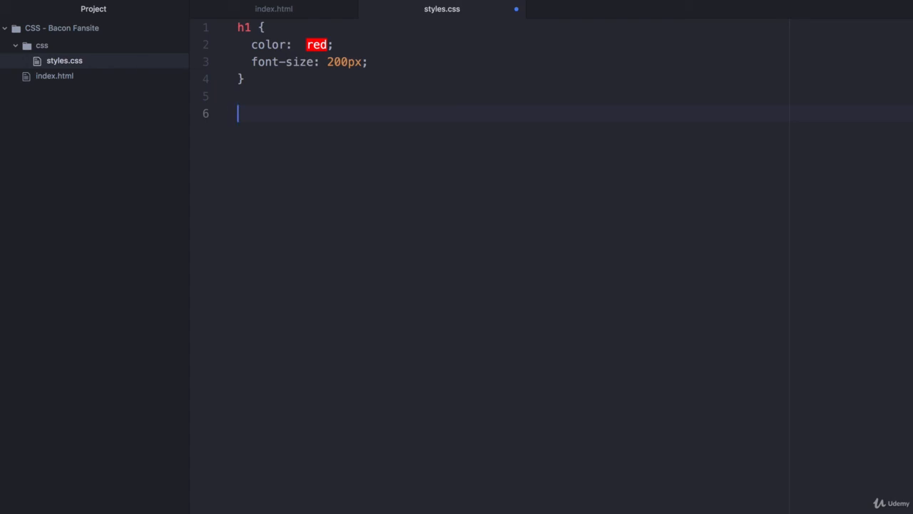
type("img {")
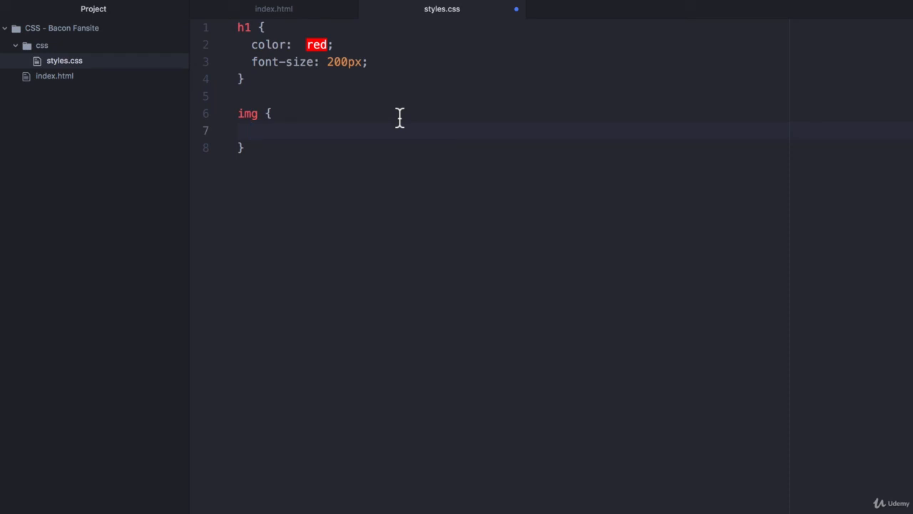
type("background-color:")
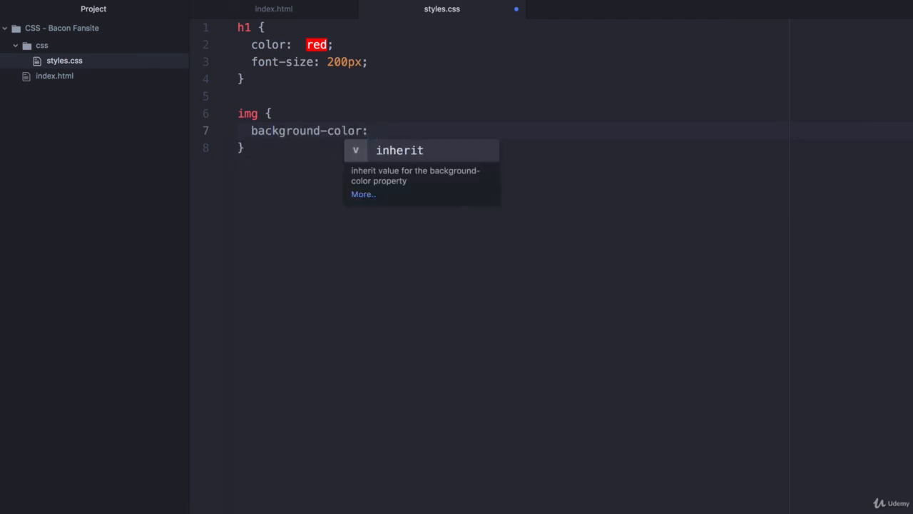
type("red")
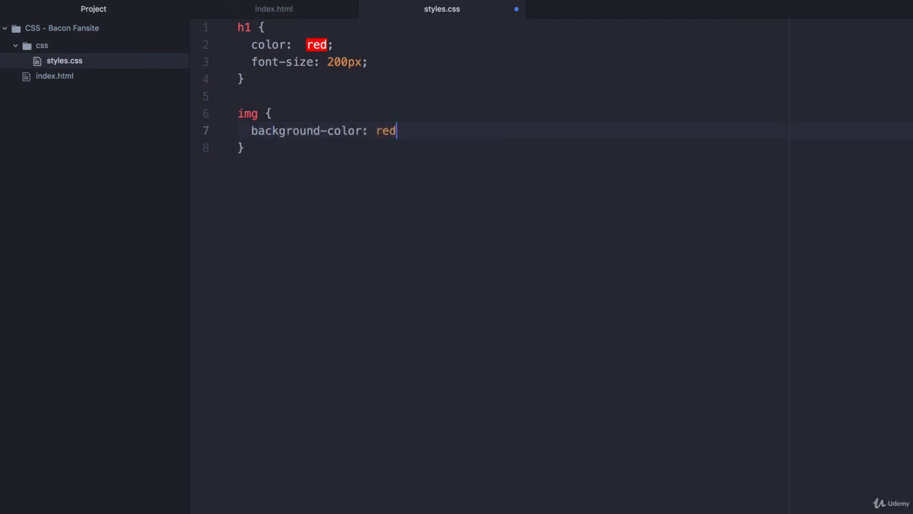
type(";")
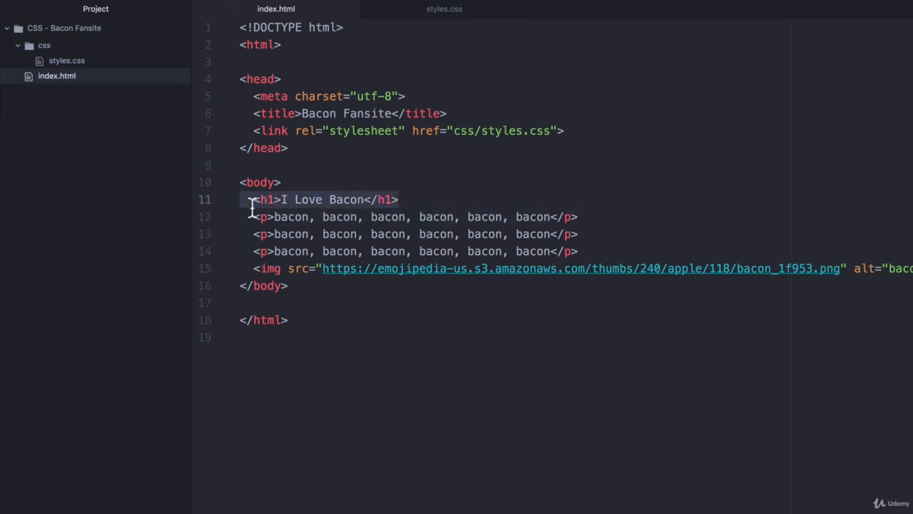
Step: Switch to index.html to review the h1 and img elements the rules target
left_click(446, 9)
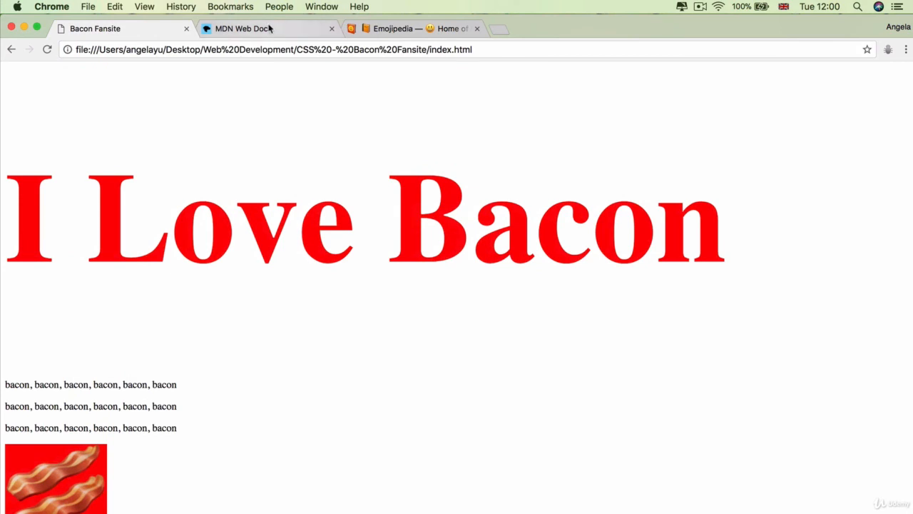
Step: From the MDN home page, reach the CSS reference via the Technologies menu
left_click(243, 28)
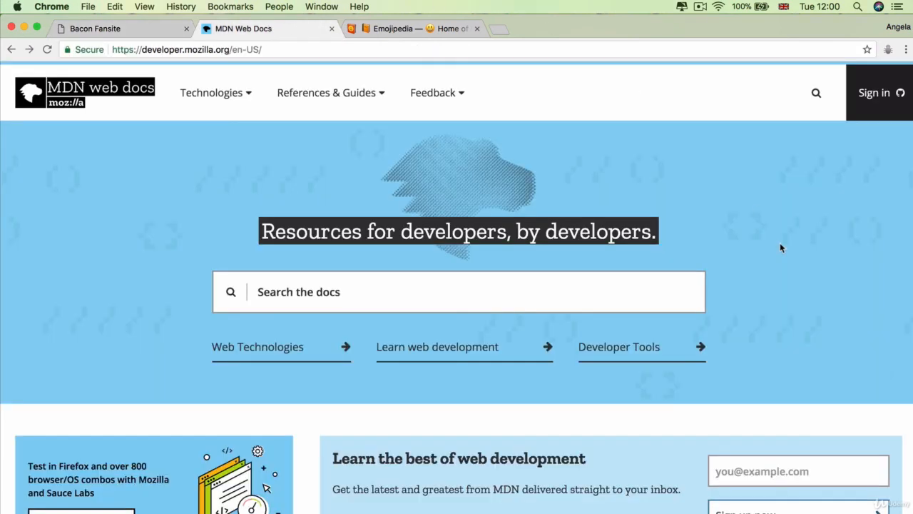
mouse_move(779, 248)
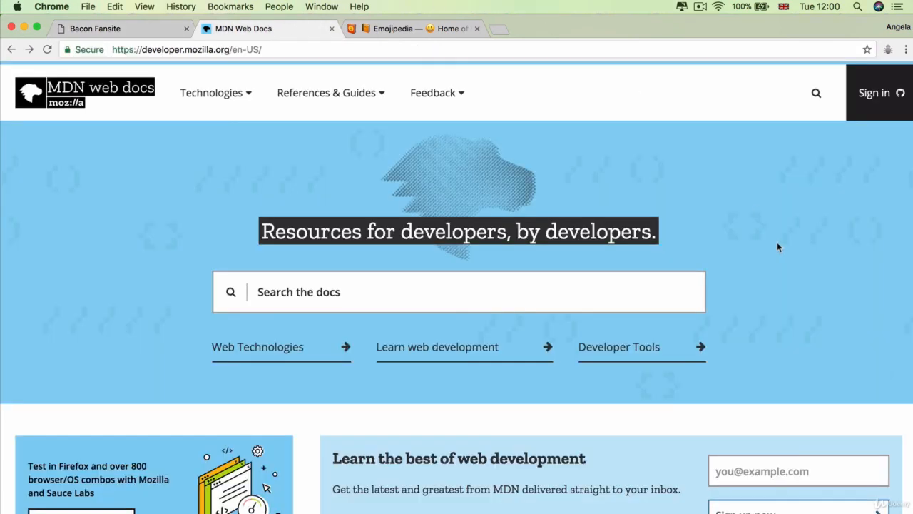
mouse_move(437, 260)
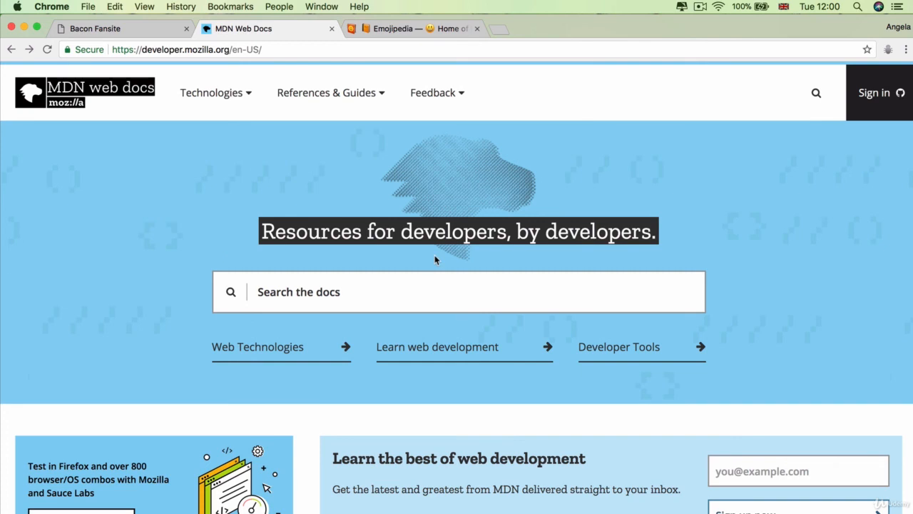
left_click(211, 91)
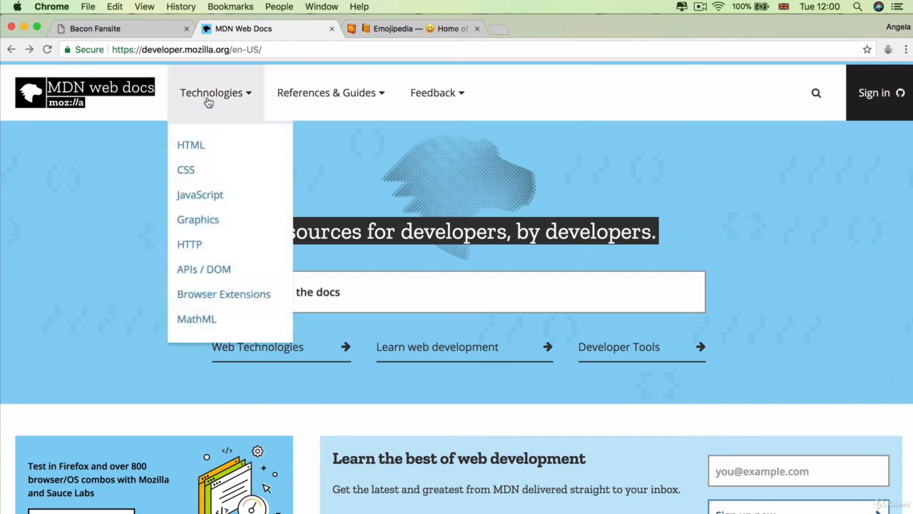
left_click(185, 170)
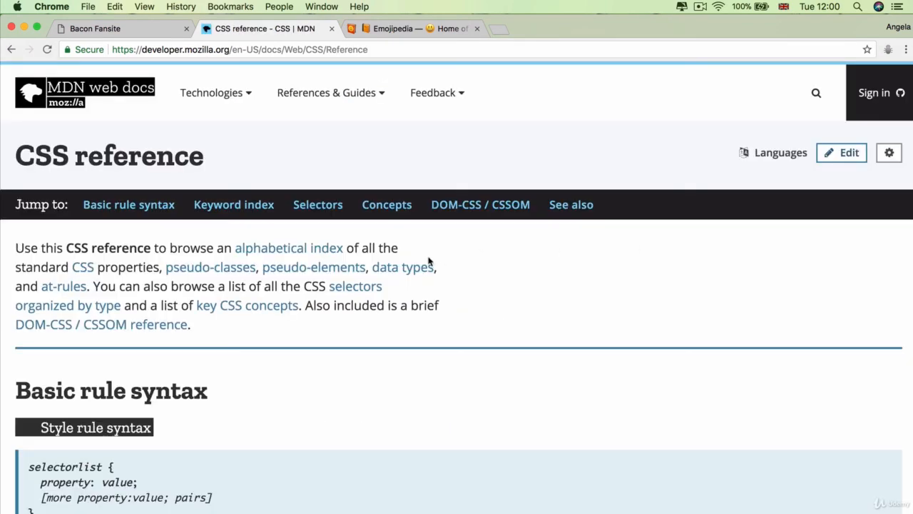
Step: Find background-color in the CSS keyword index and go to its property page
scroll("down", 3)
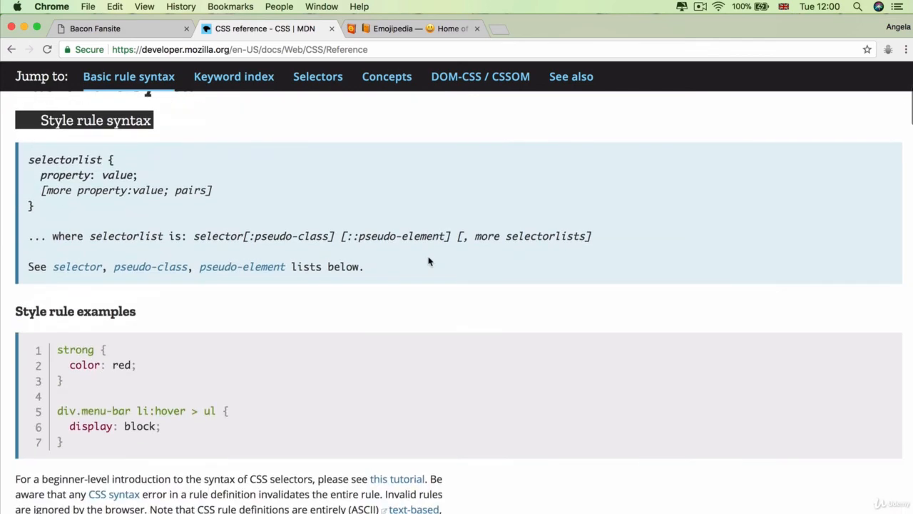
left_click(234, 77)
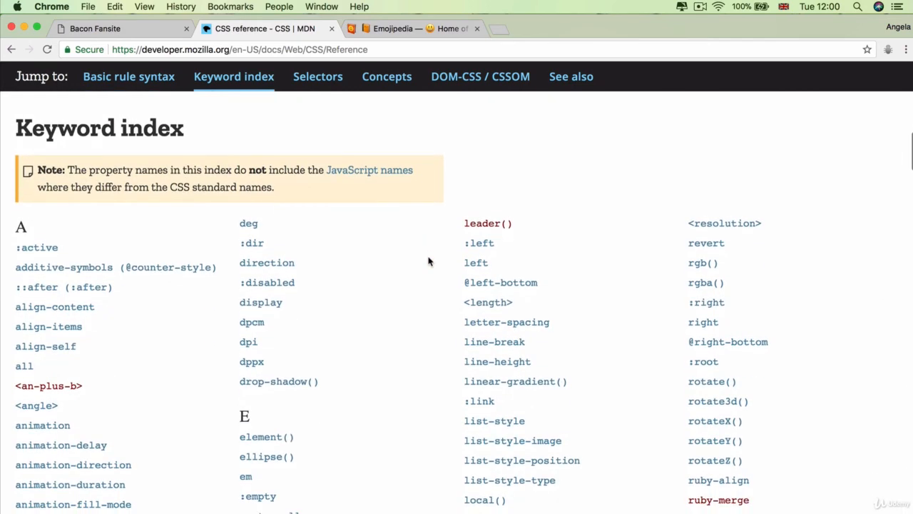
mouse_move(200, 391)
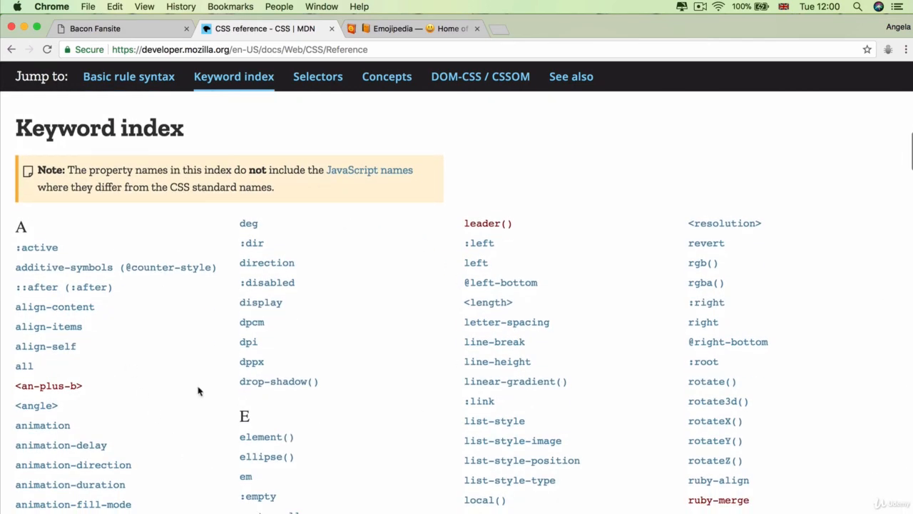
mouse_move(69, 147)
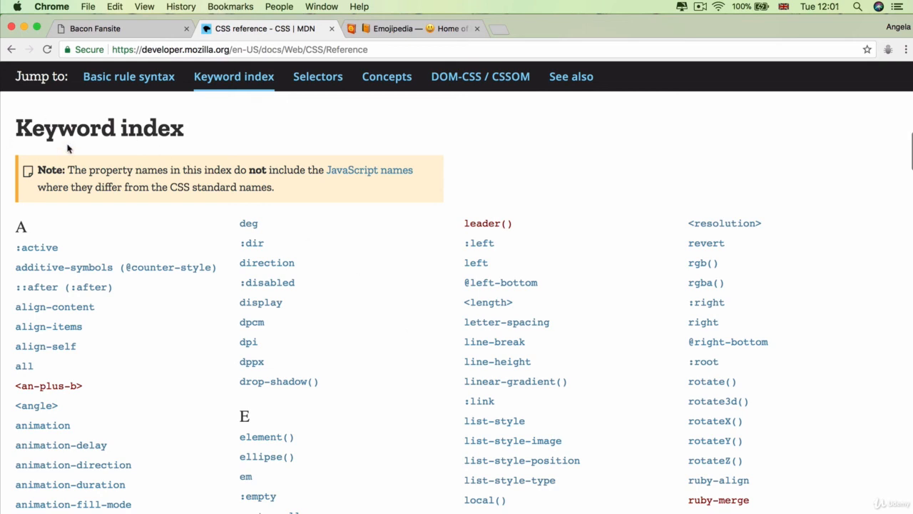
scroll("down", 3)
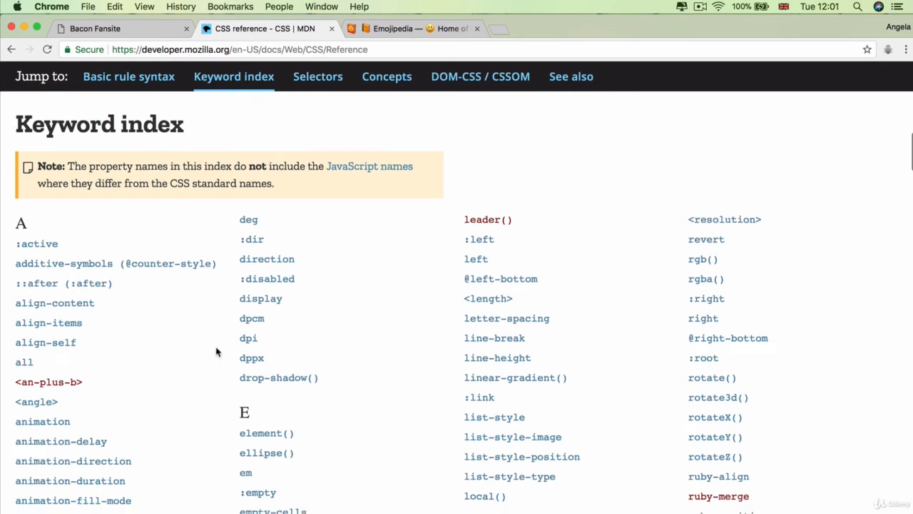
scroll("down", 3)
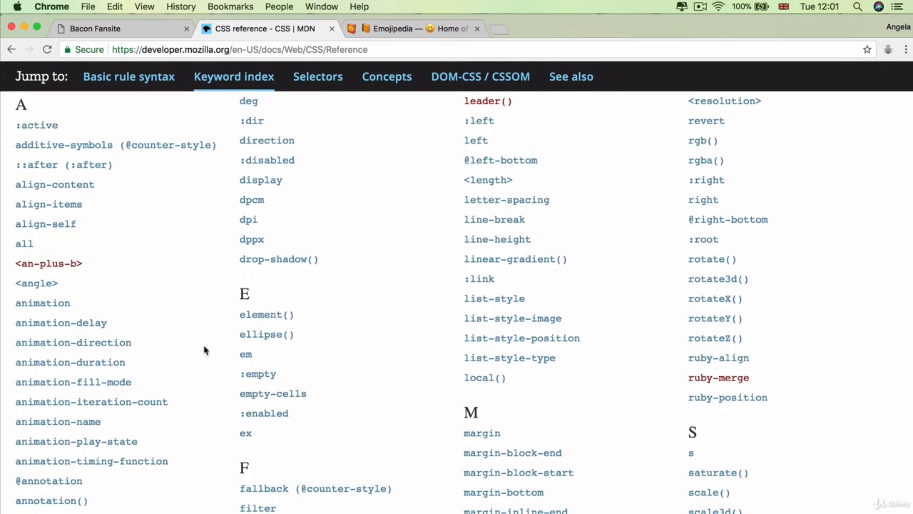
scroll("down", 3)
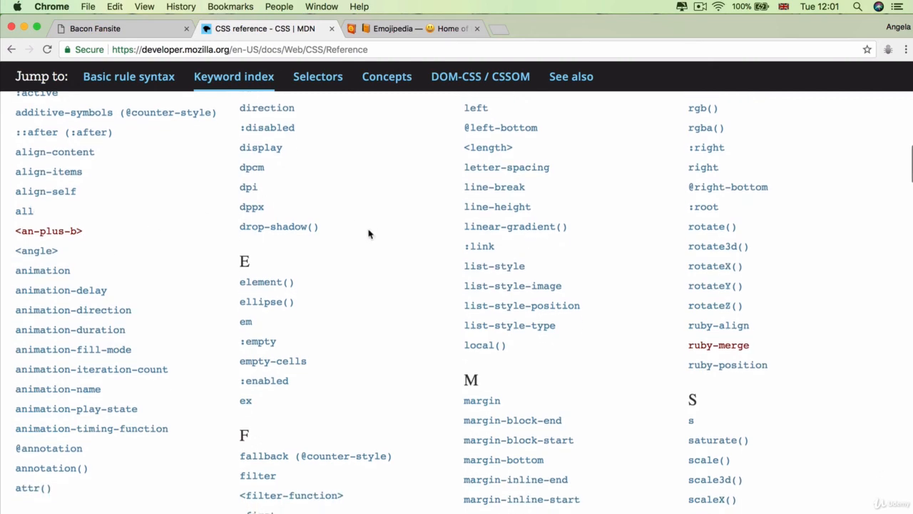
scroll("down", 3)
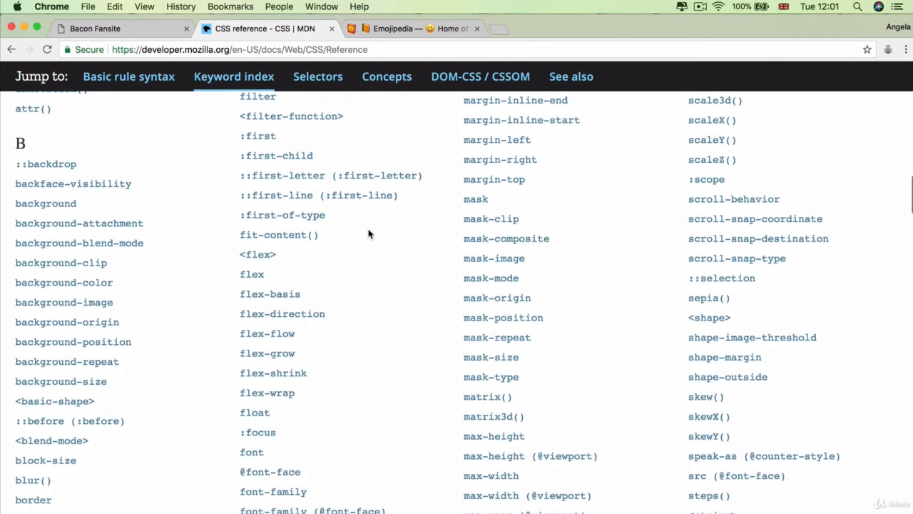
scroll("down", 3)
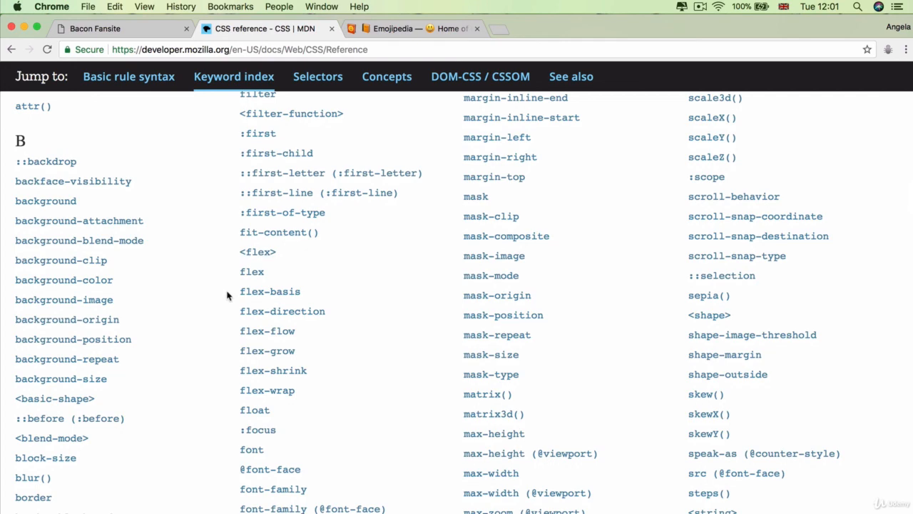
scroll("down", 3)
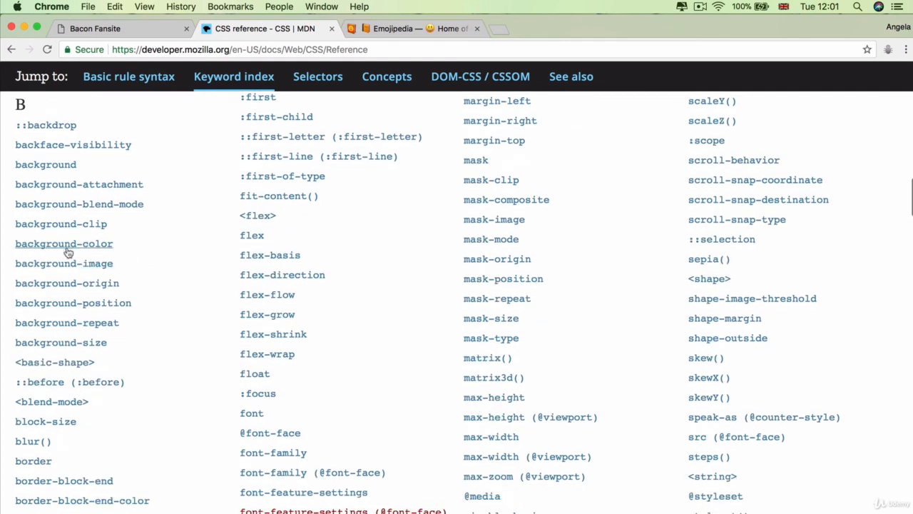
scroll("down", 3)
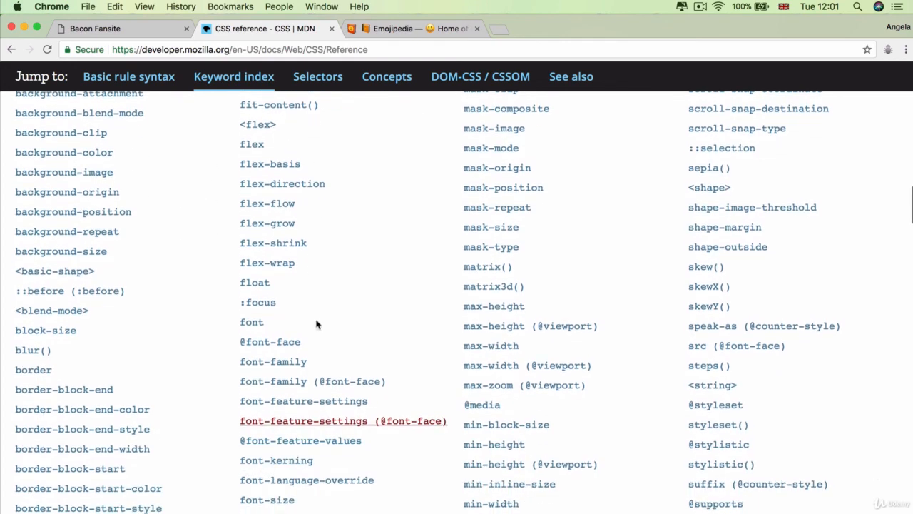
scroll("down", 3)
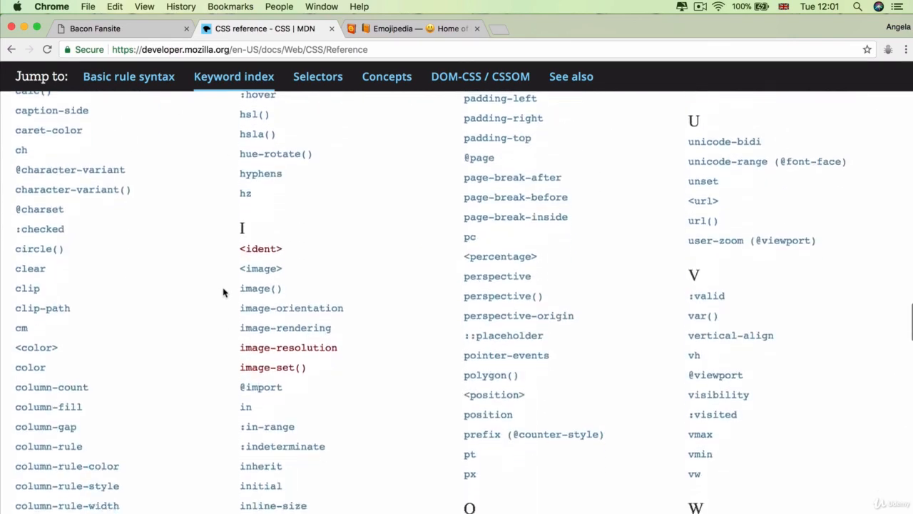
scroll("up", 3)
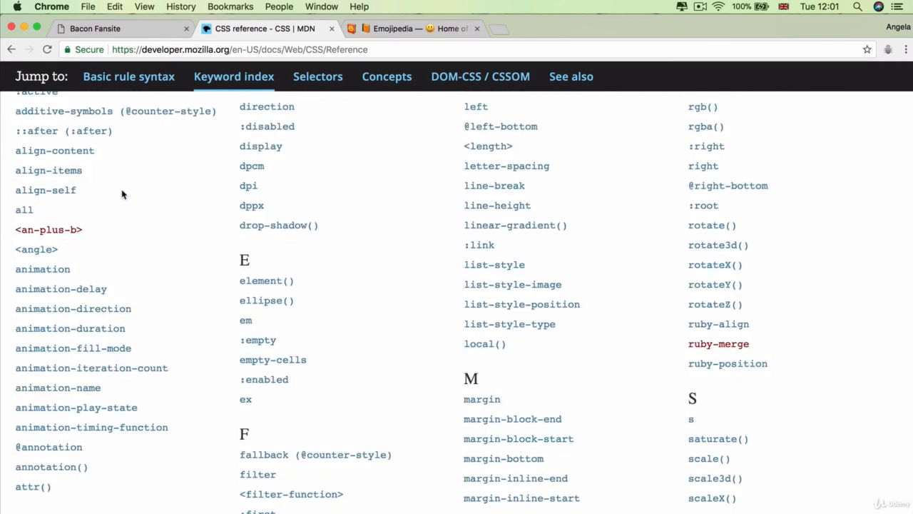
scroll("down", 3)
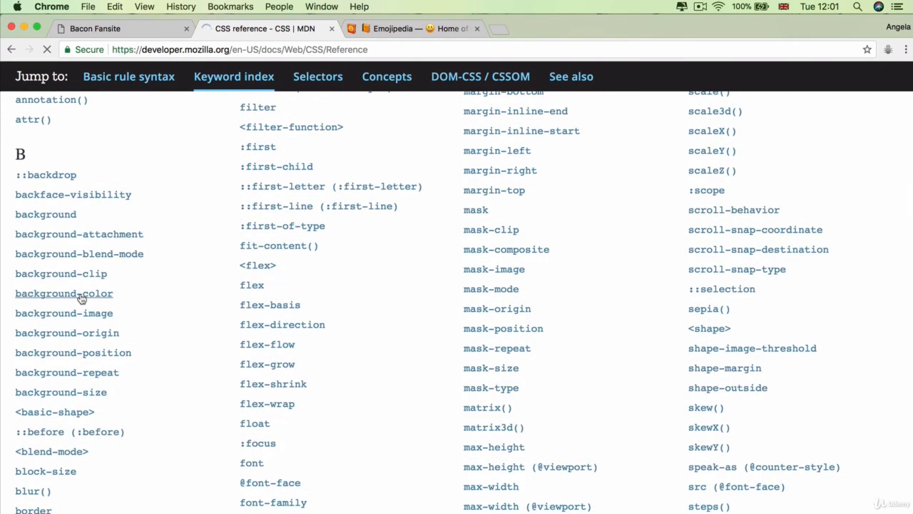
left_click(63, 294)
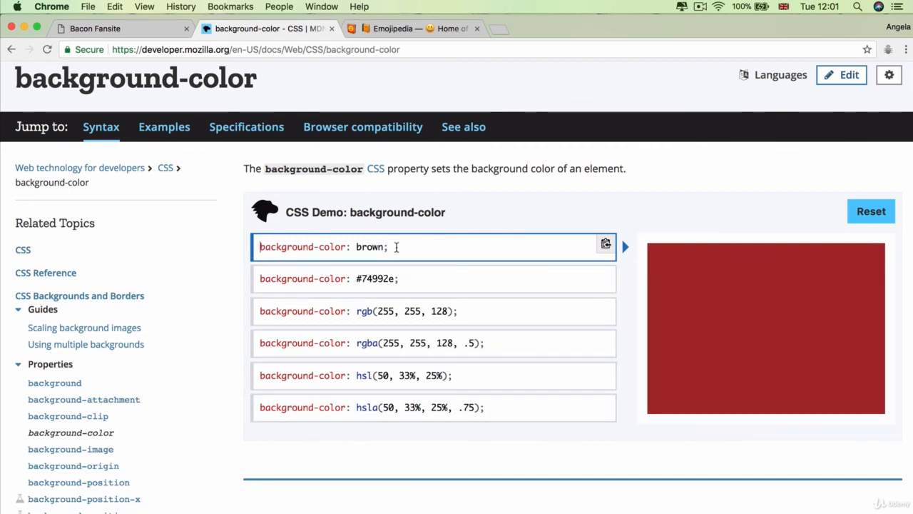
Step: Try the hsla background colour demo, then go back to the CSS reference
left_click(434, 311)
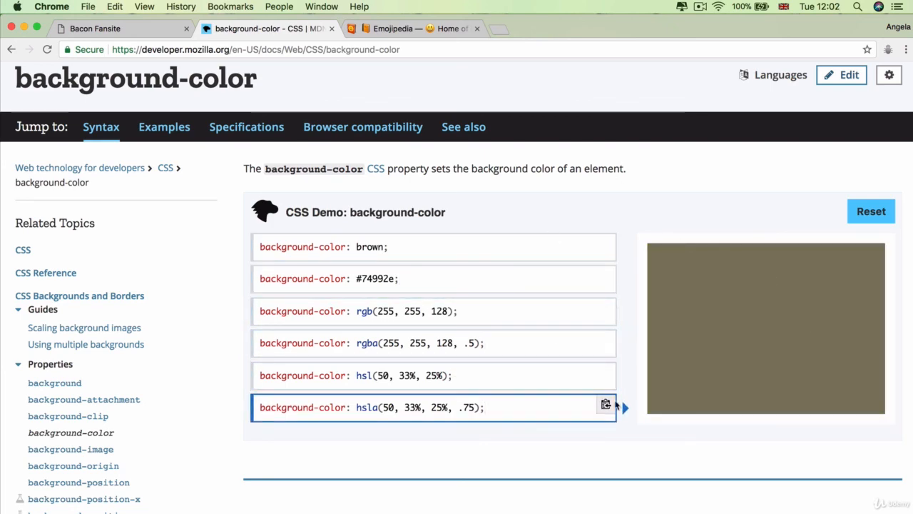
left_click(12, 49)
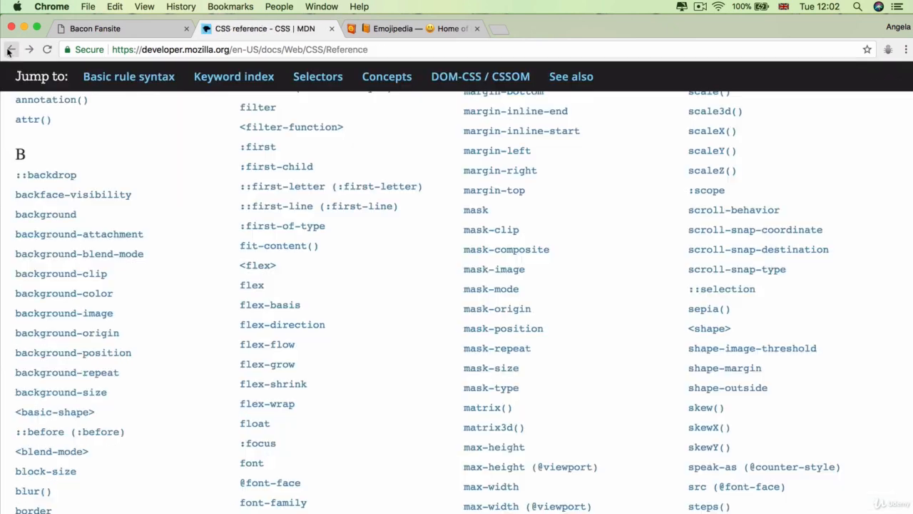
Step: Leave the MDN keyword index for the Bacon Fansite tab with its huge red heading
scroll("up", 3)
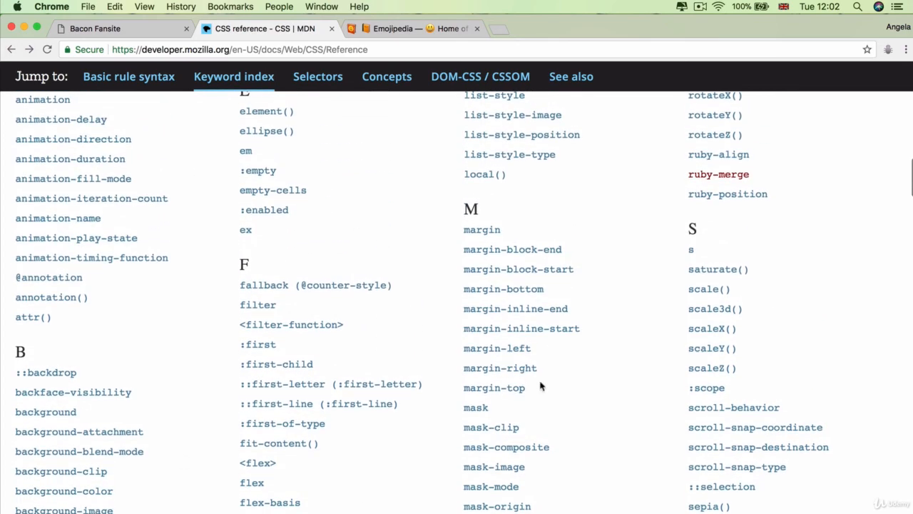
mouse_move(235, 5)
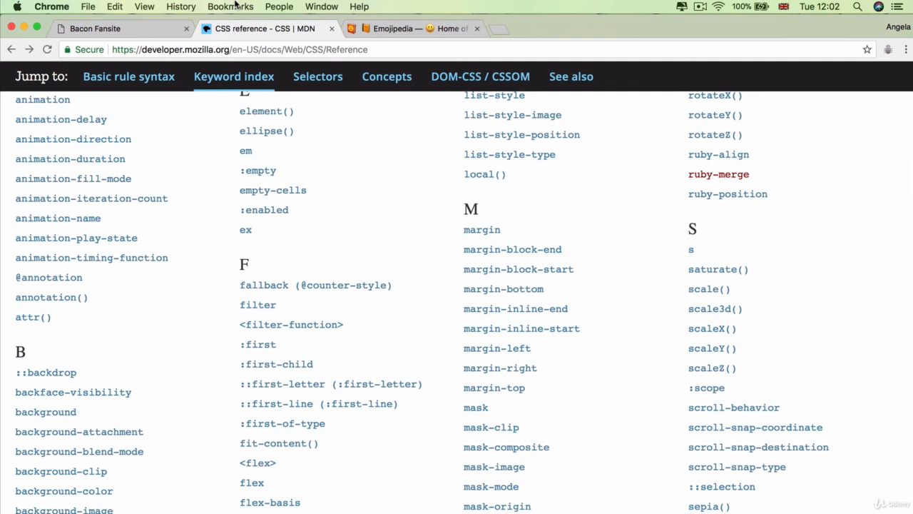
left_click(121, 29)
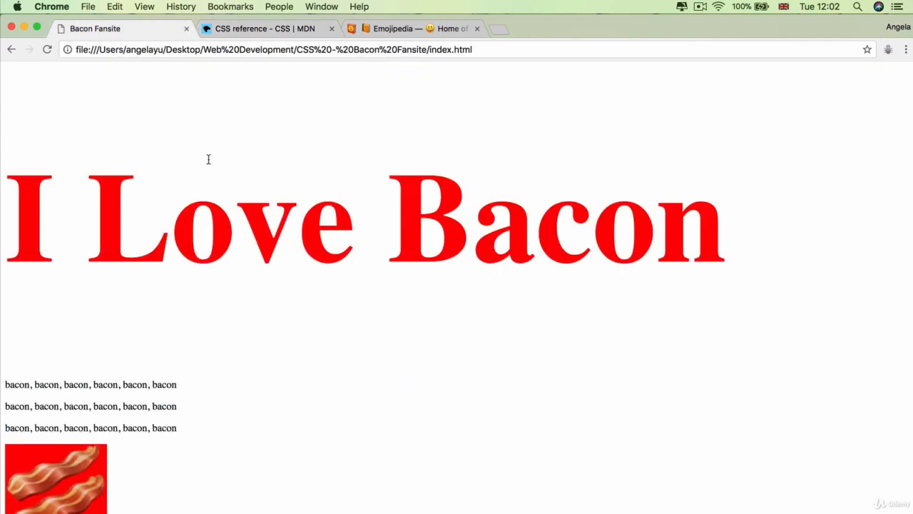